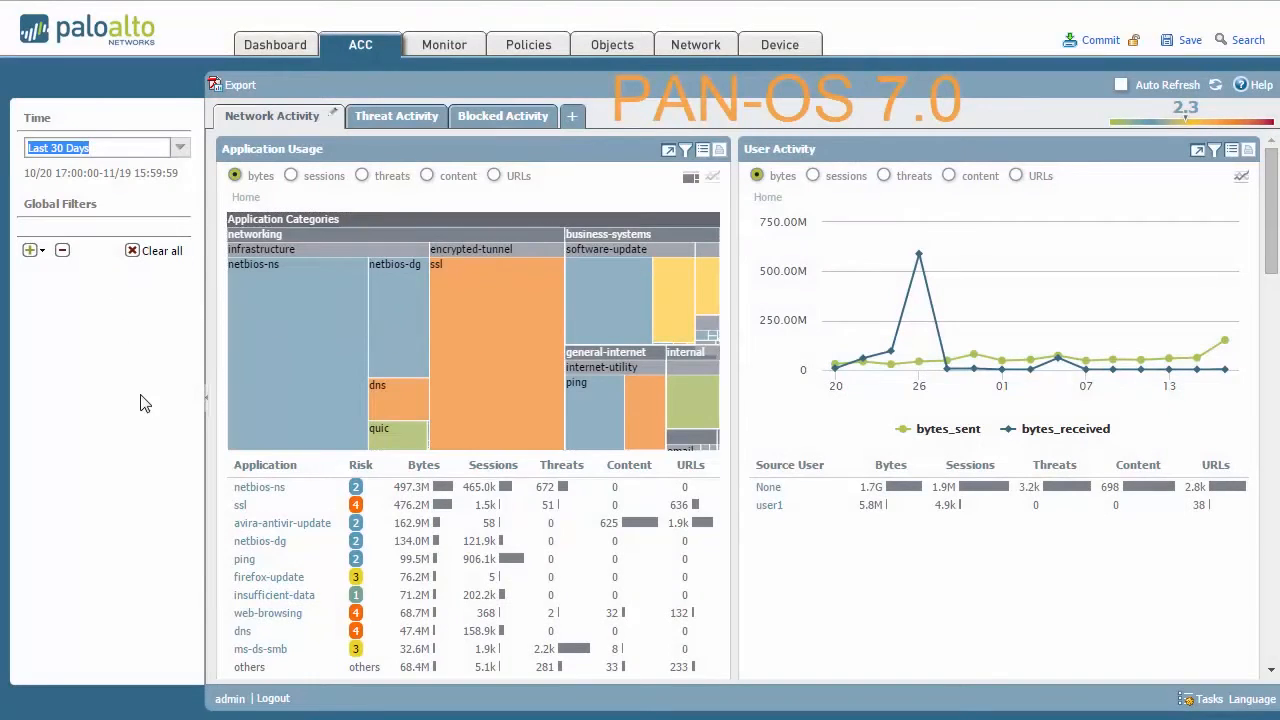
View the Threat Activity and Blocked Activity widgets and stop the automatic ACC refresh.
{"action": "scroll", "scroll_direction": "down", "scroll_amount": 3}
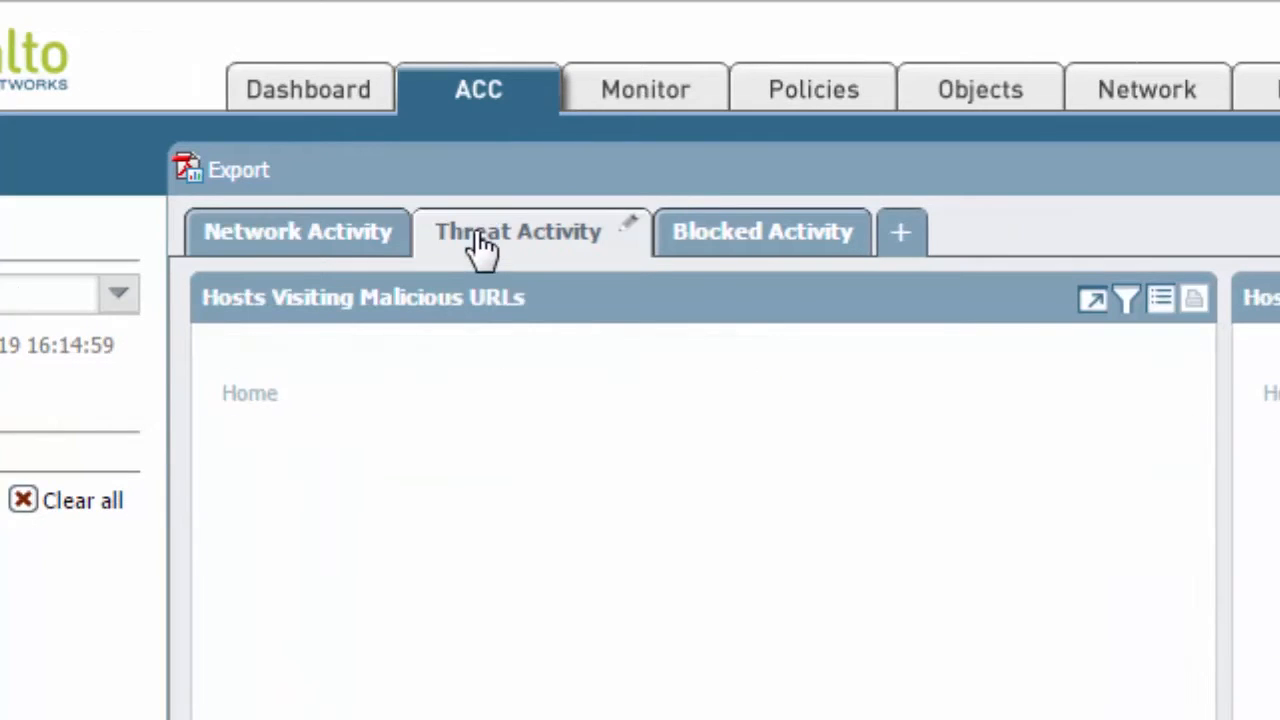
{"action": "left_click", "coordinate": [745, 231]}
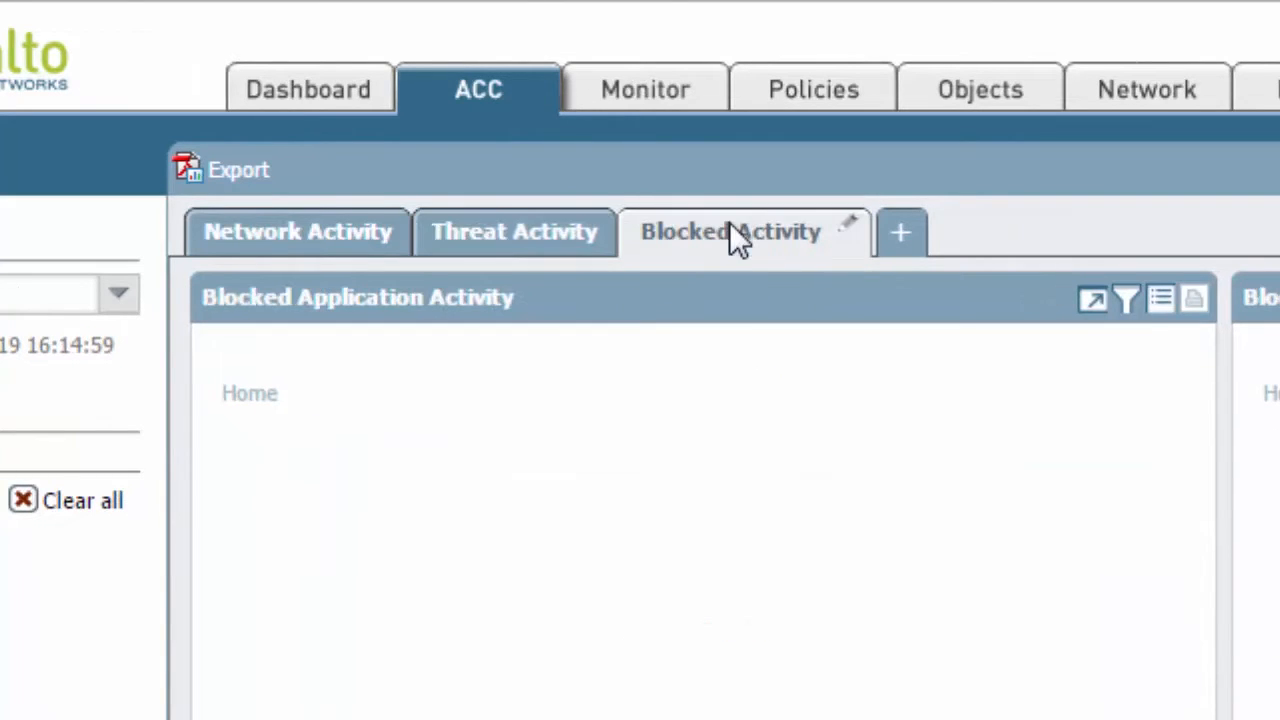
{"action": "left_click", "coordinate": [730, 231]}
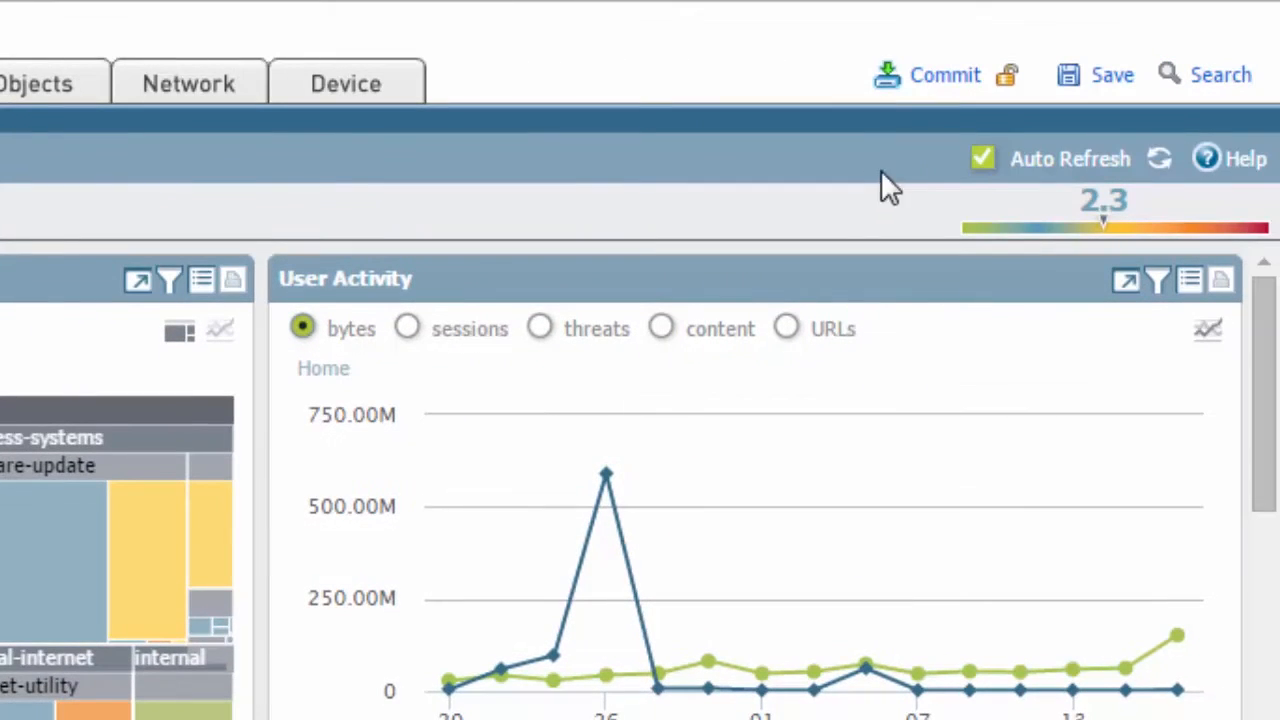
{"action": "left_click", "coordinate": [982, 158]}
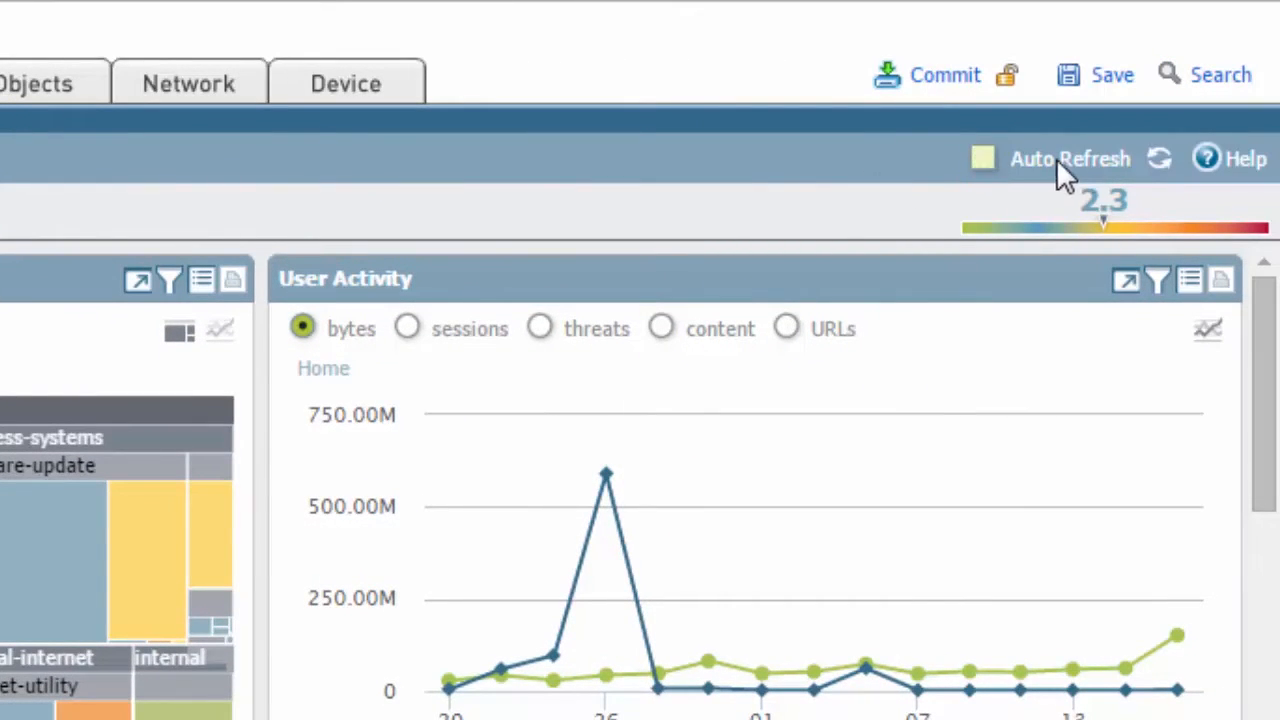
{"action": "mouse_move", "coordinate": [1235, 160]}
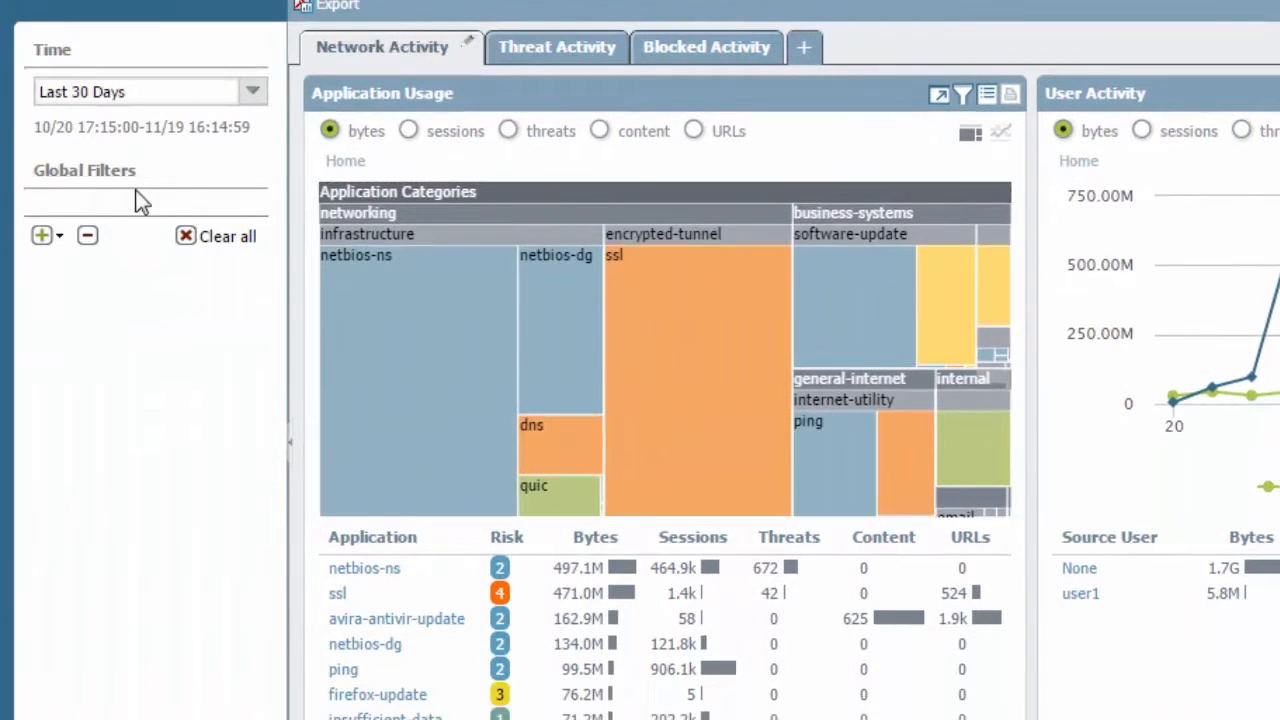
{"action": "mouse_move", "coordinate": [52, 50]}
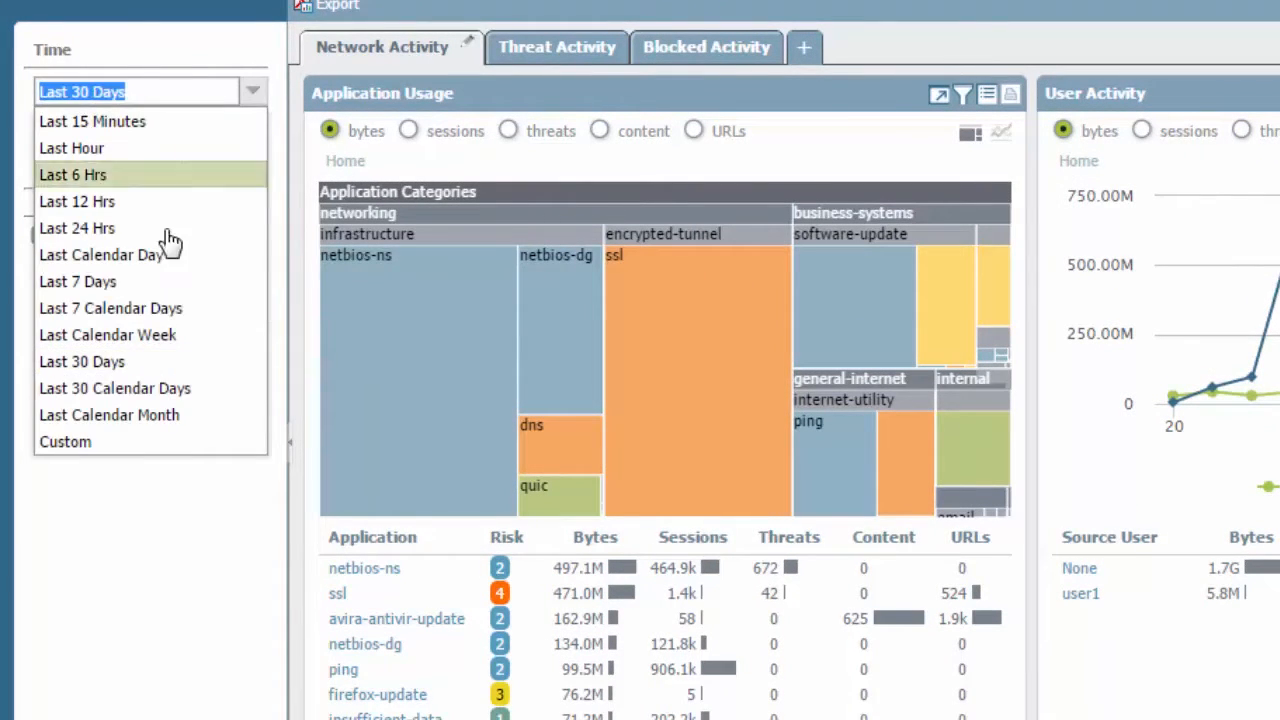
{"action": "mouse_move", "coordinate": [92, 121]}
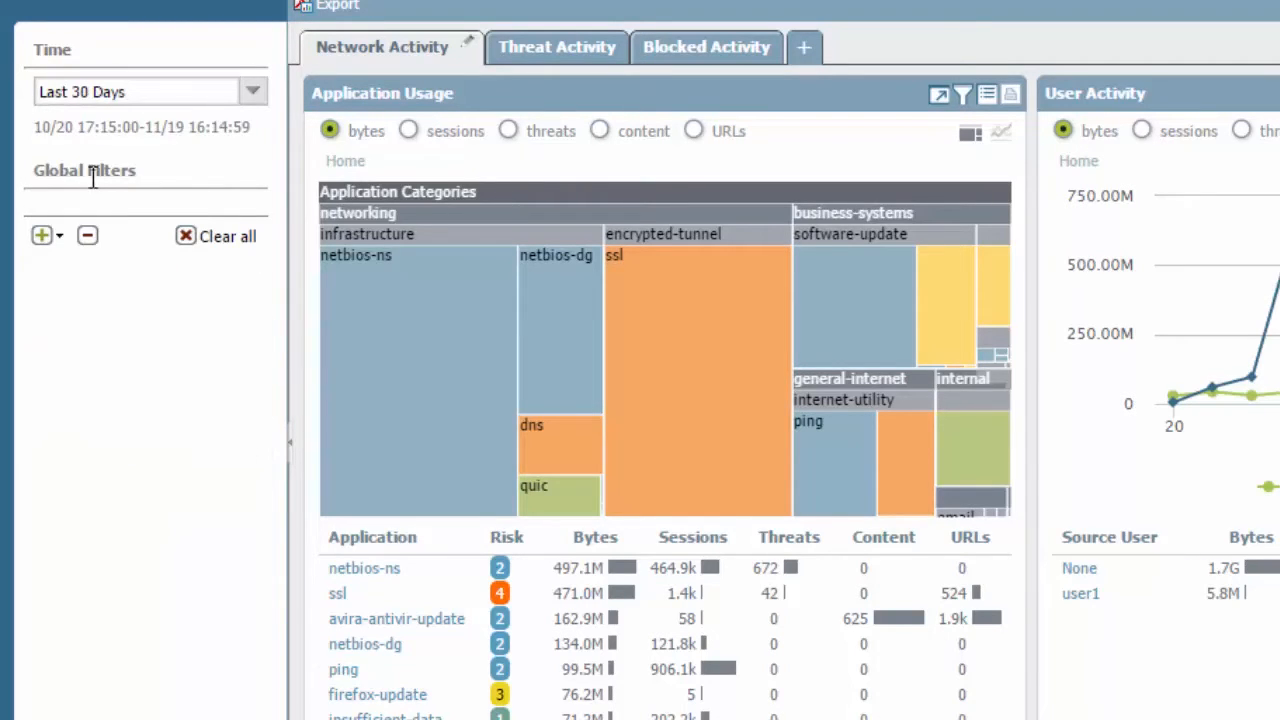
{"action": "mouse_move", "coordinate": [133, 217]}
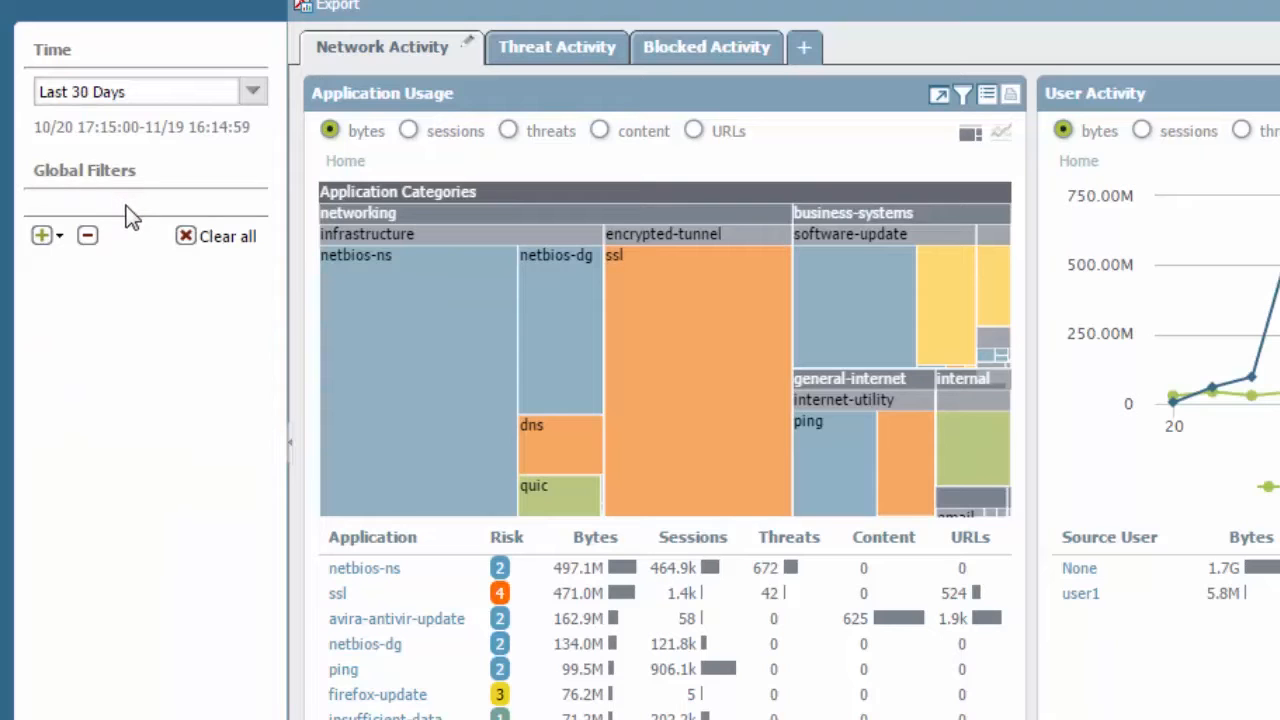
{"action": "mouse_move", "coordinate": [243, 321]}
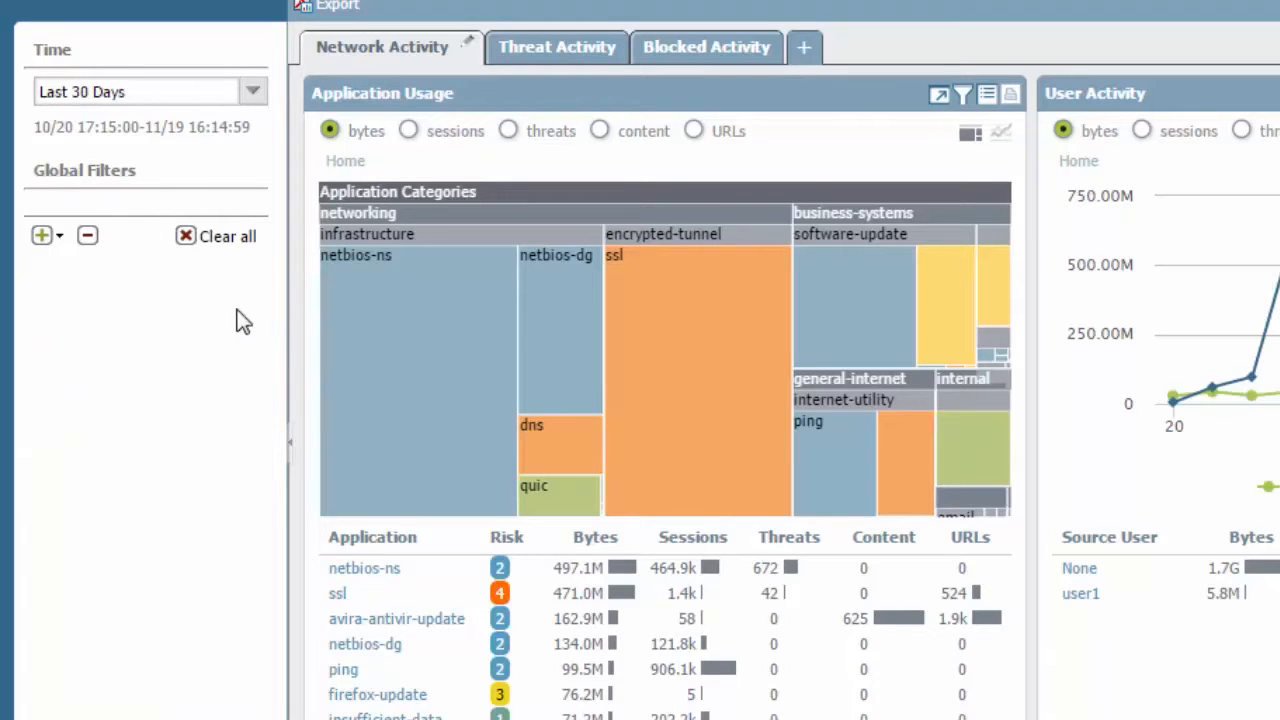
{"action": "mouse_move", "coordinate": [95, 302]}
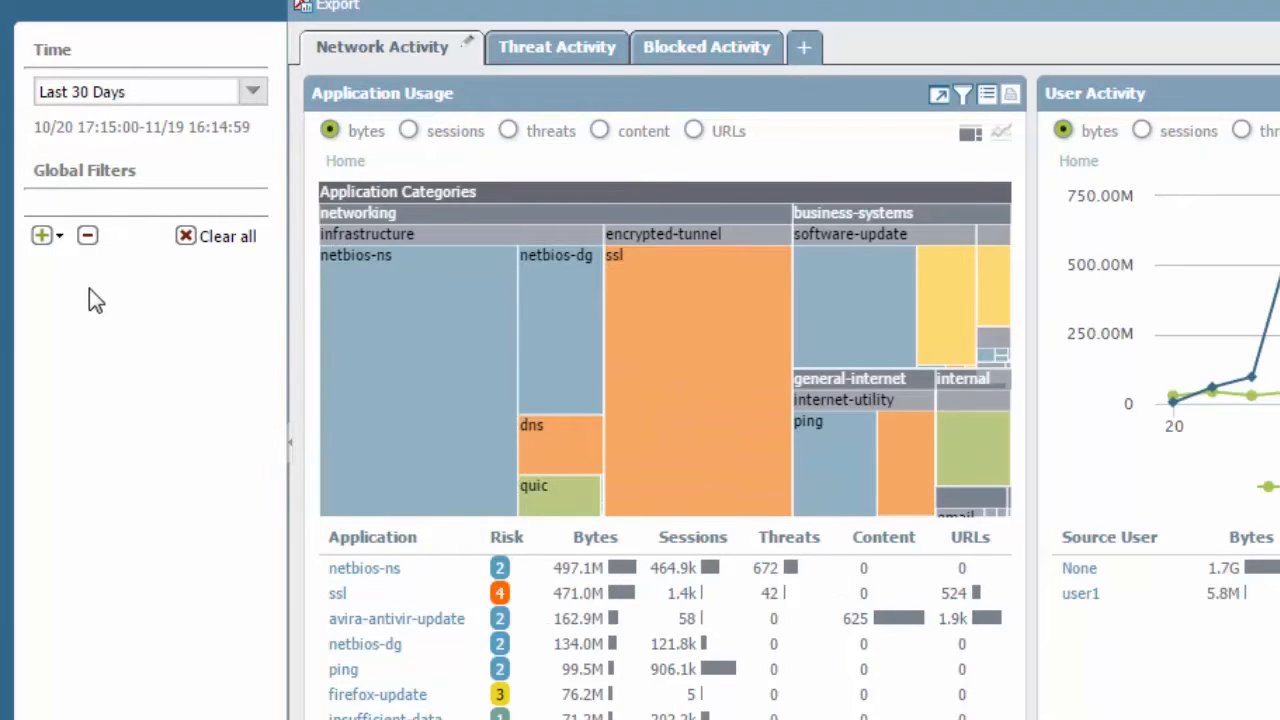
{"action": "mouse_move", "coordinate": [300, 450]}
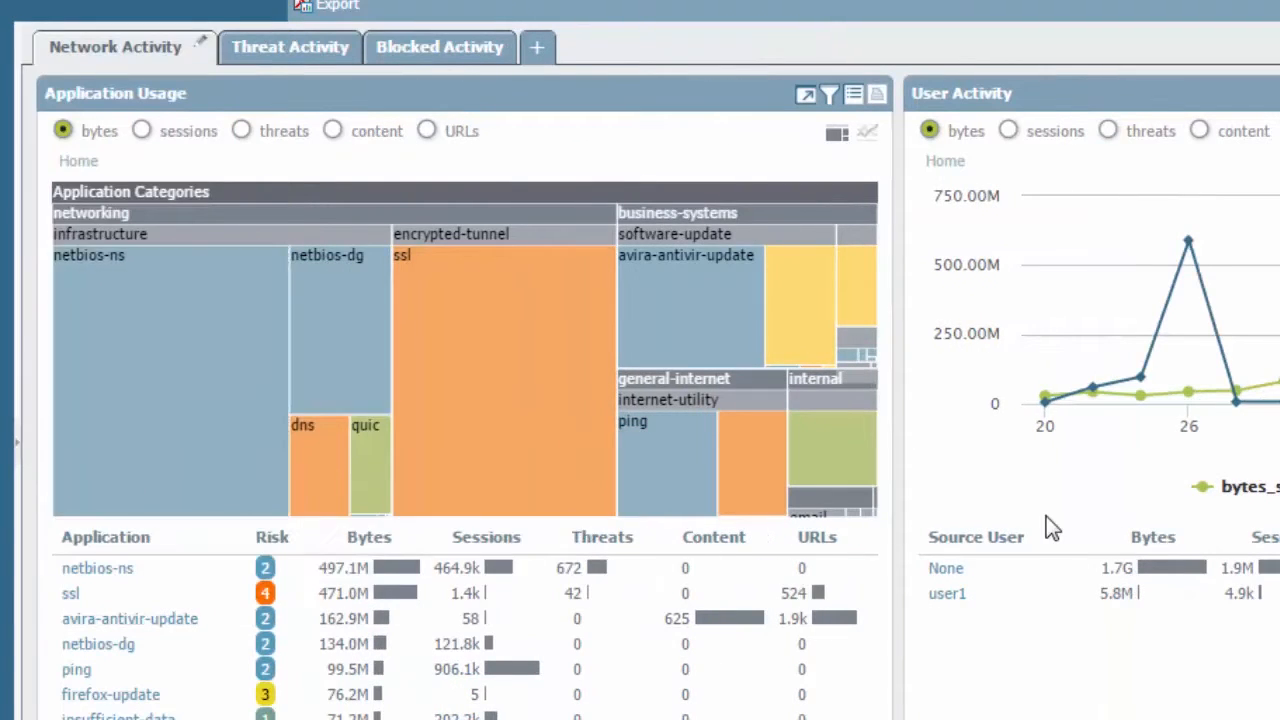
{"action": "mouse_move", "coordinate": [25, 450]}
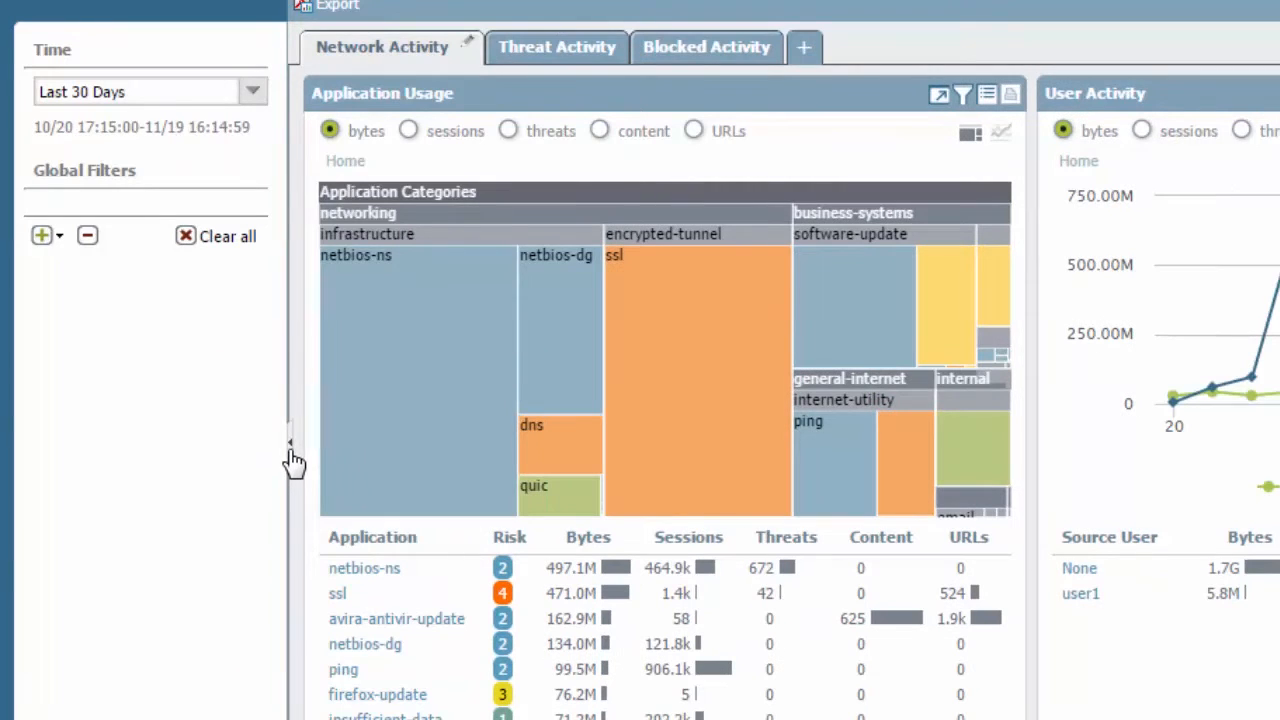
{"action": "mouse_move", "coordinate": [723, 447]}
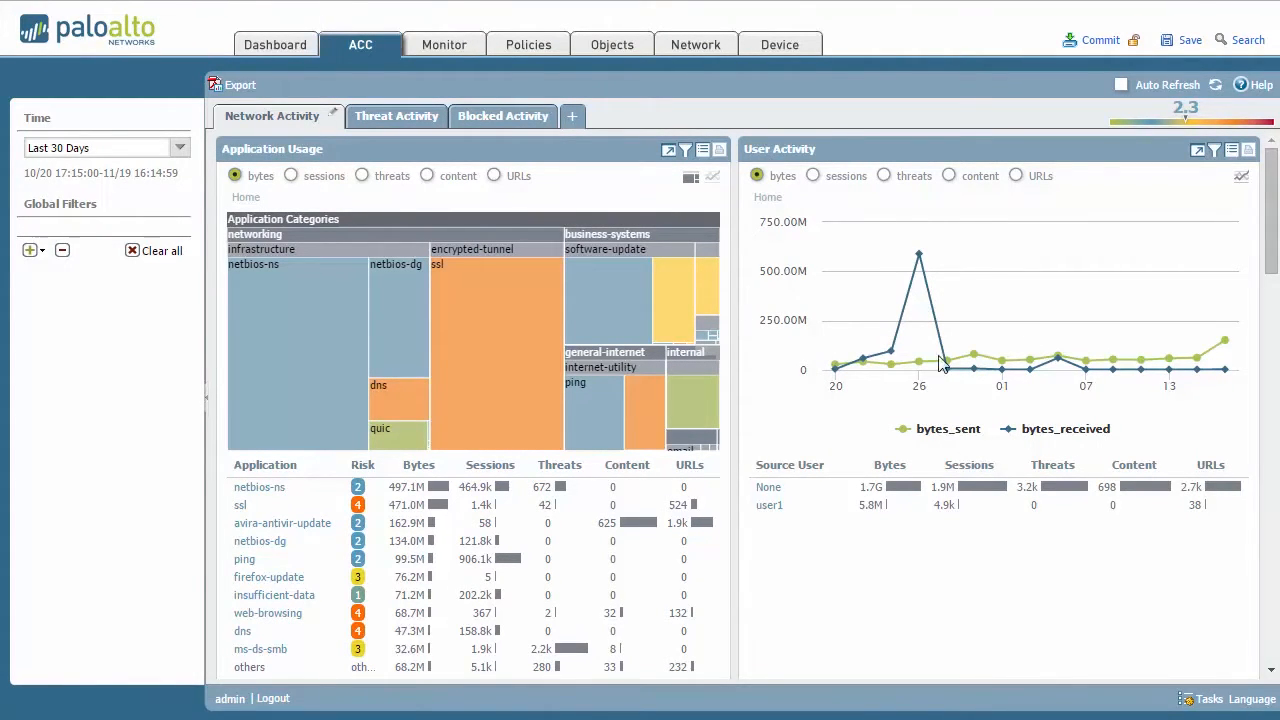
Scroll through Network Activity, open its layout editor, and add a one-column widget group.
{"action": "scroll", "scroll_direction": "down", "scroll_amount": 3}
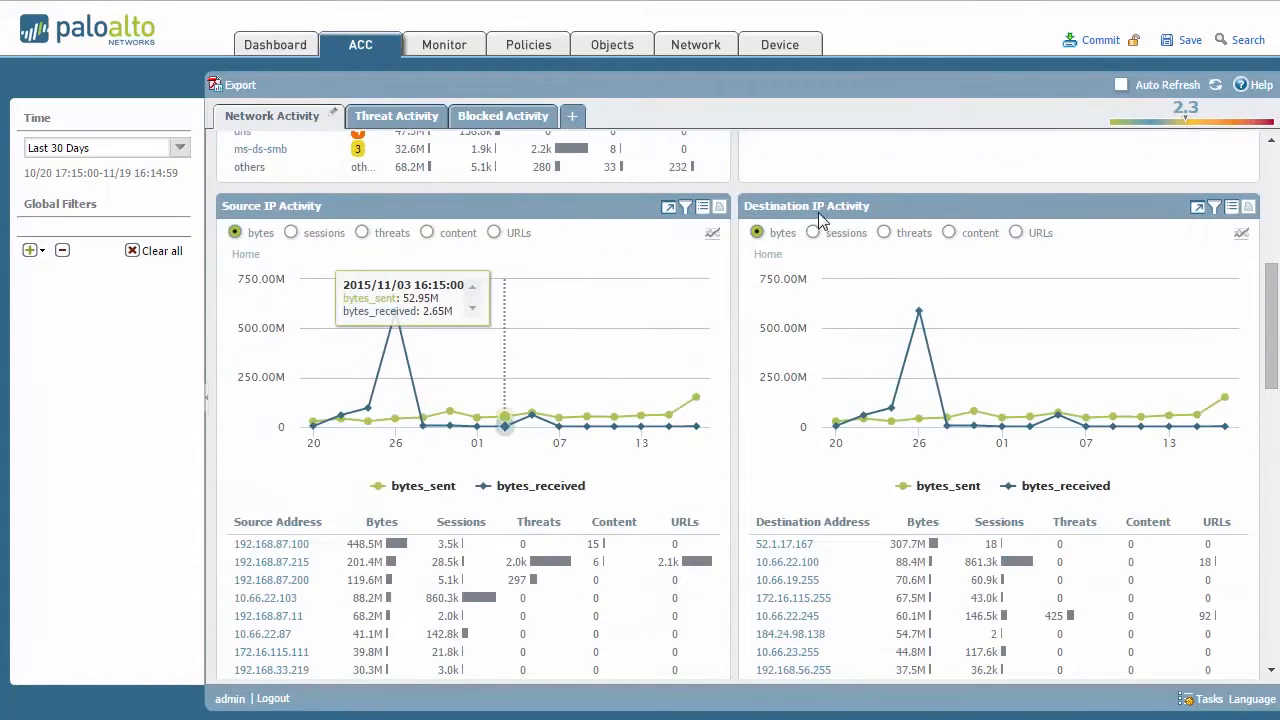
{"action": "scroll", "scroll_direction": "down", "scroll_amount": 3}
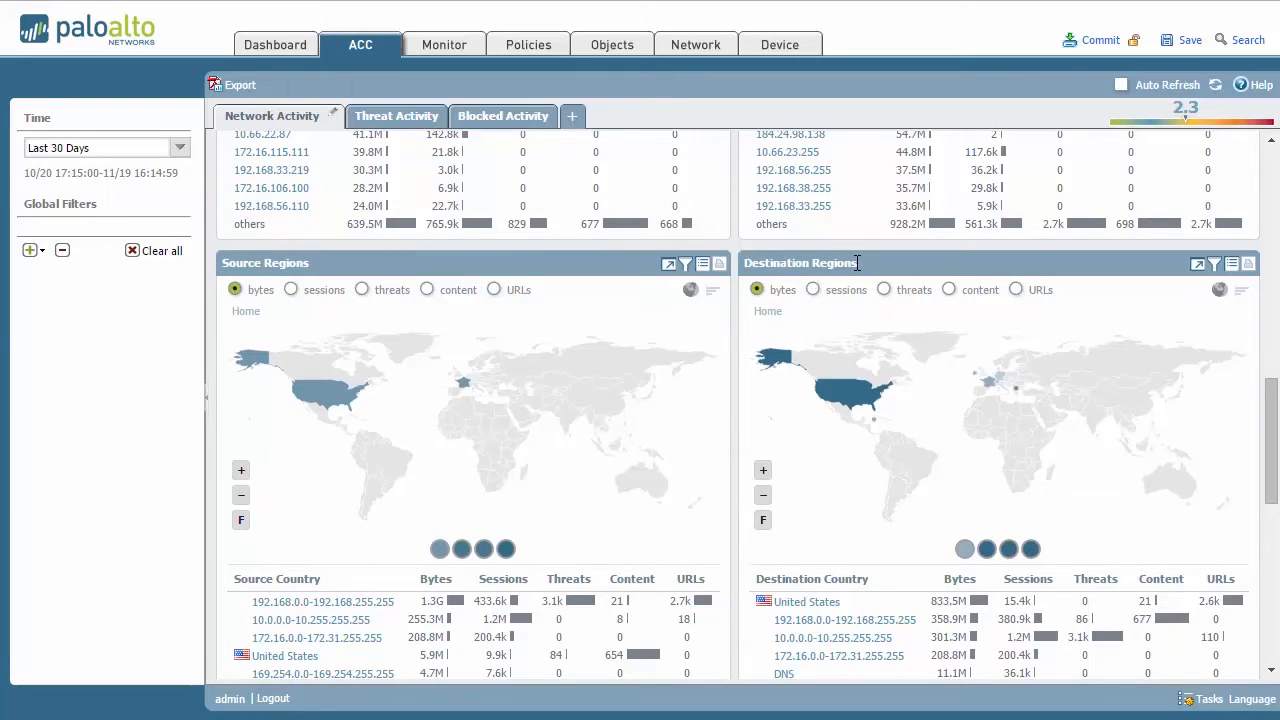
{"action": "scroll", "scroll_direction": "down", "scroll_amount": 3}
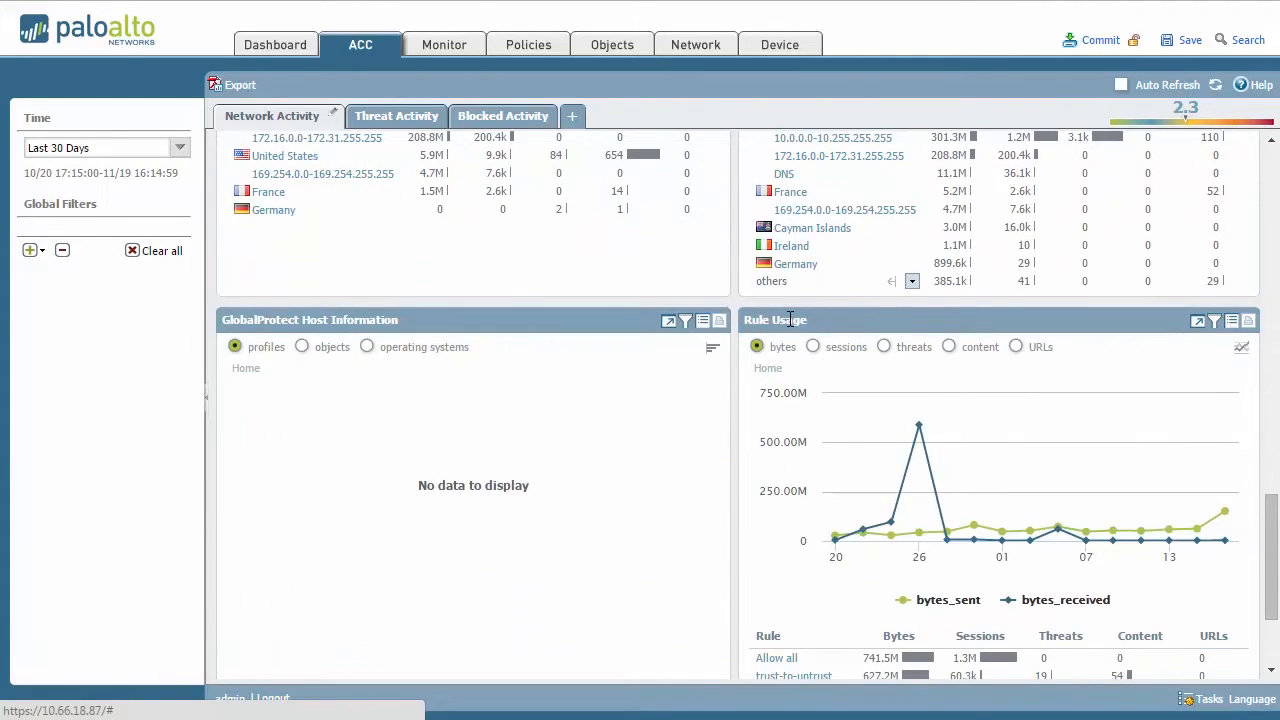
{"action": "scroll", "scroll_direction": "down", "scroll_amount": 3}
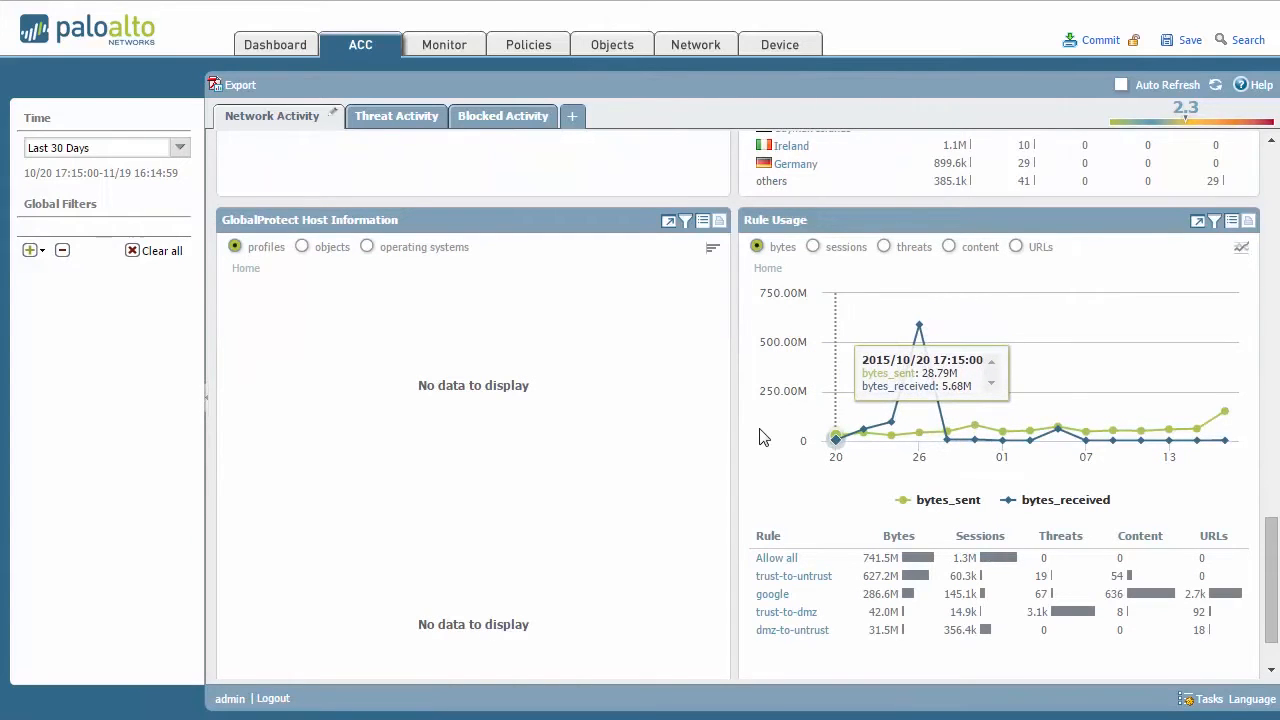
{"action": "scroll", "scroll_direction": "down", "scroll_amount": 3}
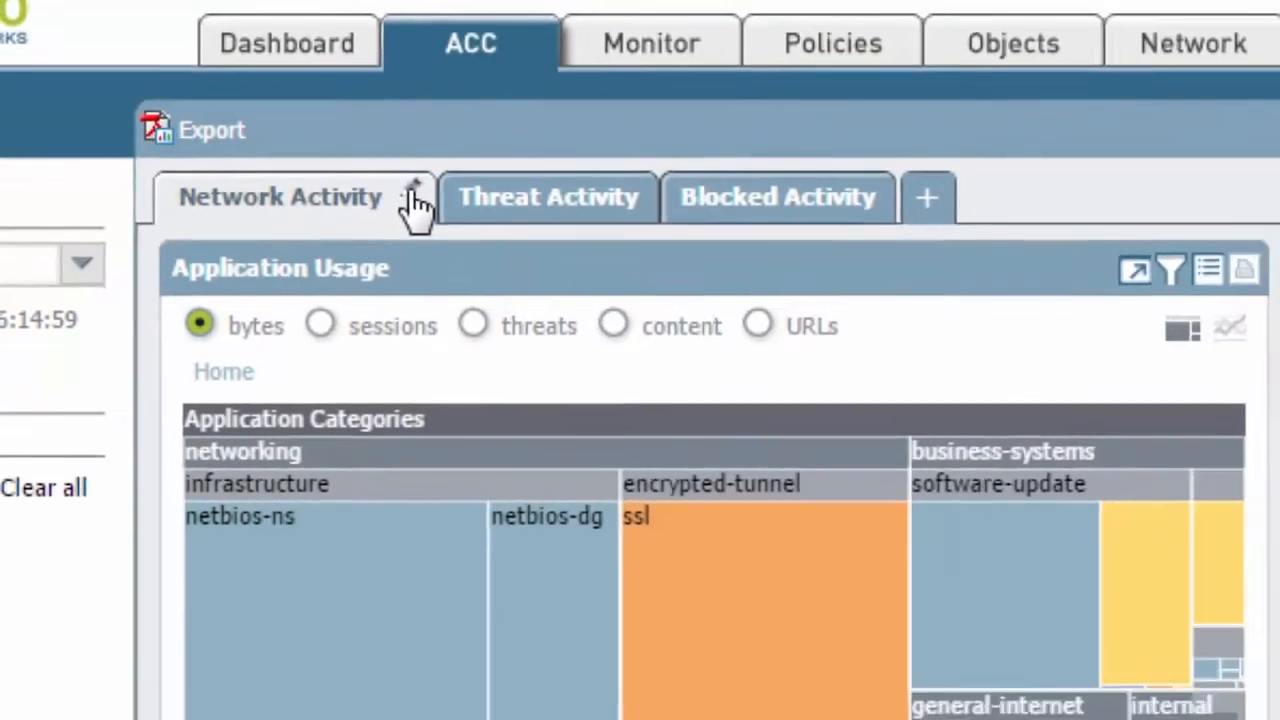
{"action": "left_click", "coordinate": [414, 197]}
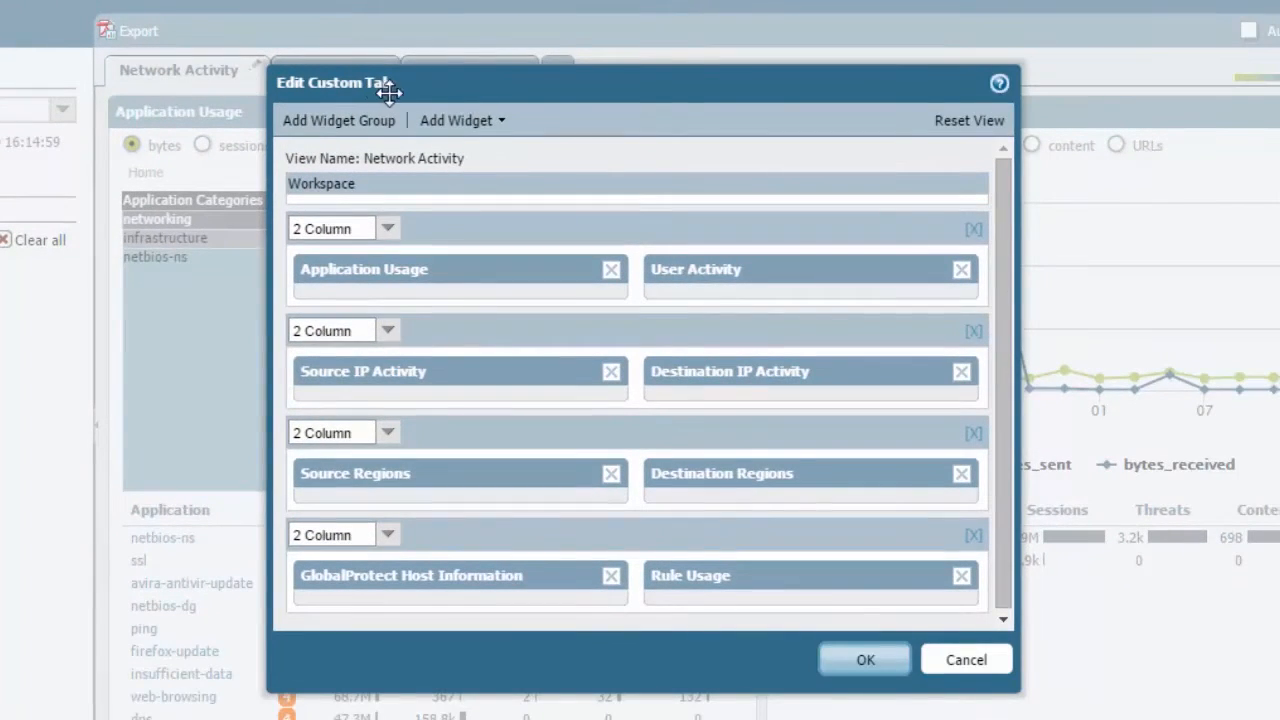
{"action": "mouse_move", "coordinate": [578, 178]}
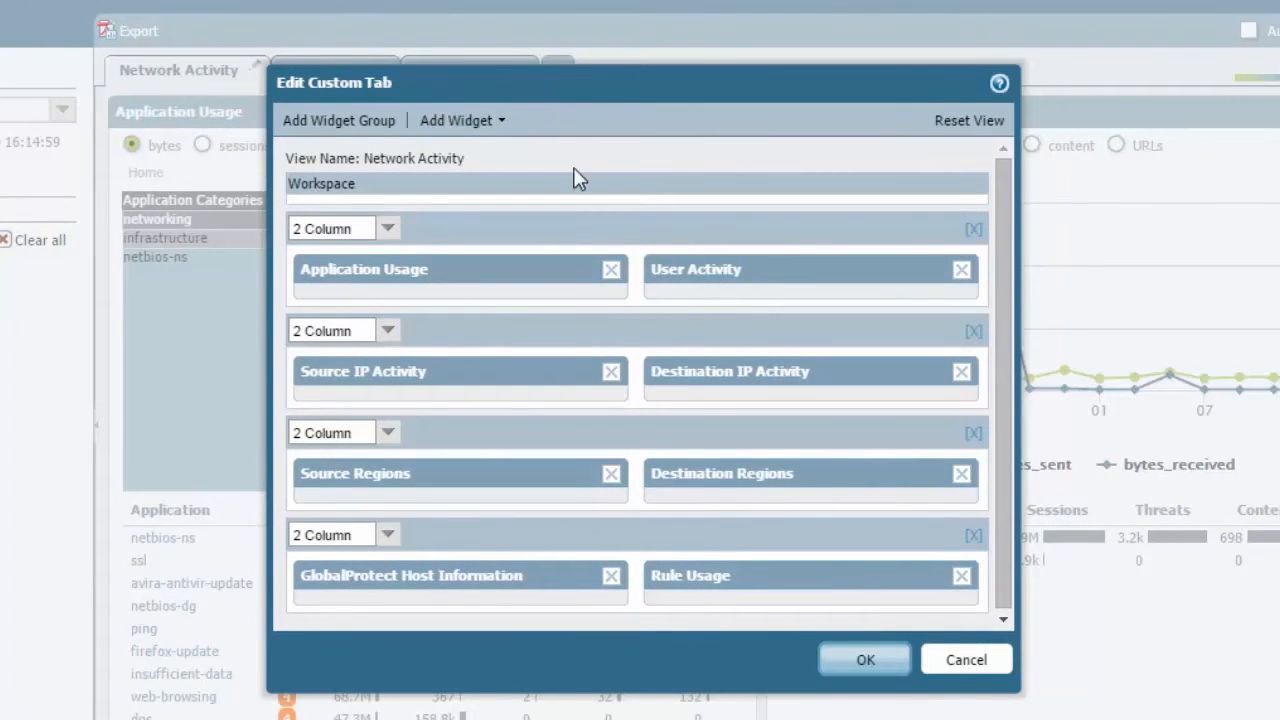
{"action": "left_click_drag", "start_coordinate": [363, 269], "coordinate": [575, 291]}
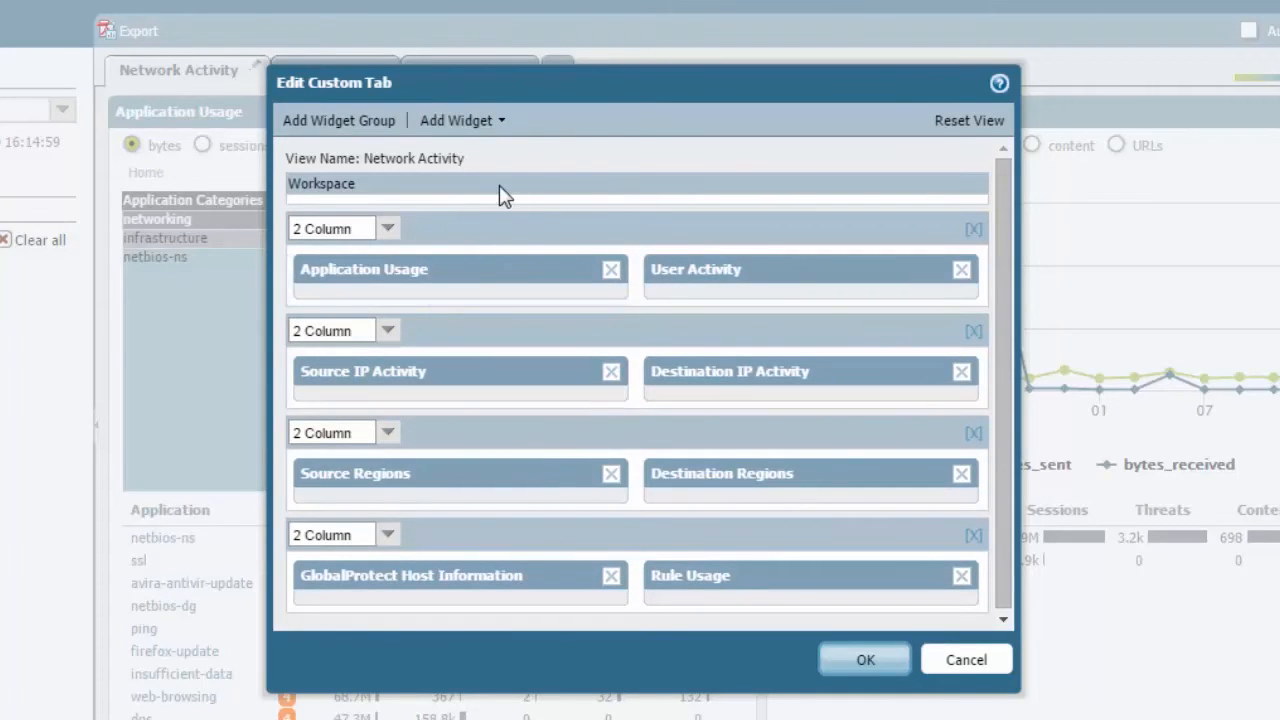
{"action": "mouse_move", "coordinate": [738, 570]}
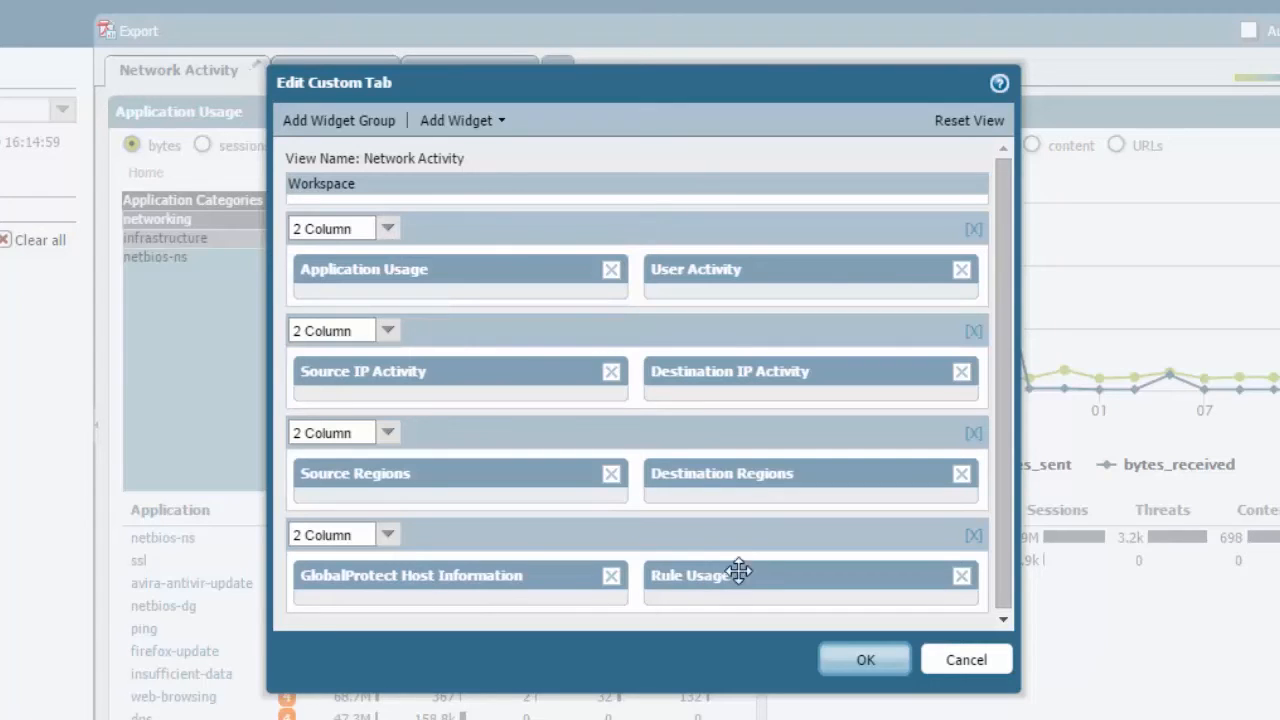
{"action": "mouse_move", "coordinate": [480, 318]}
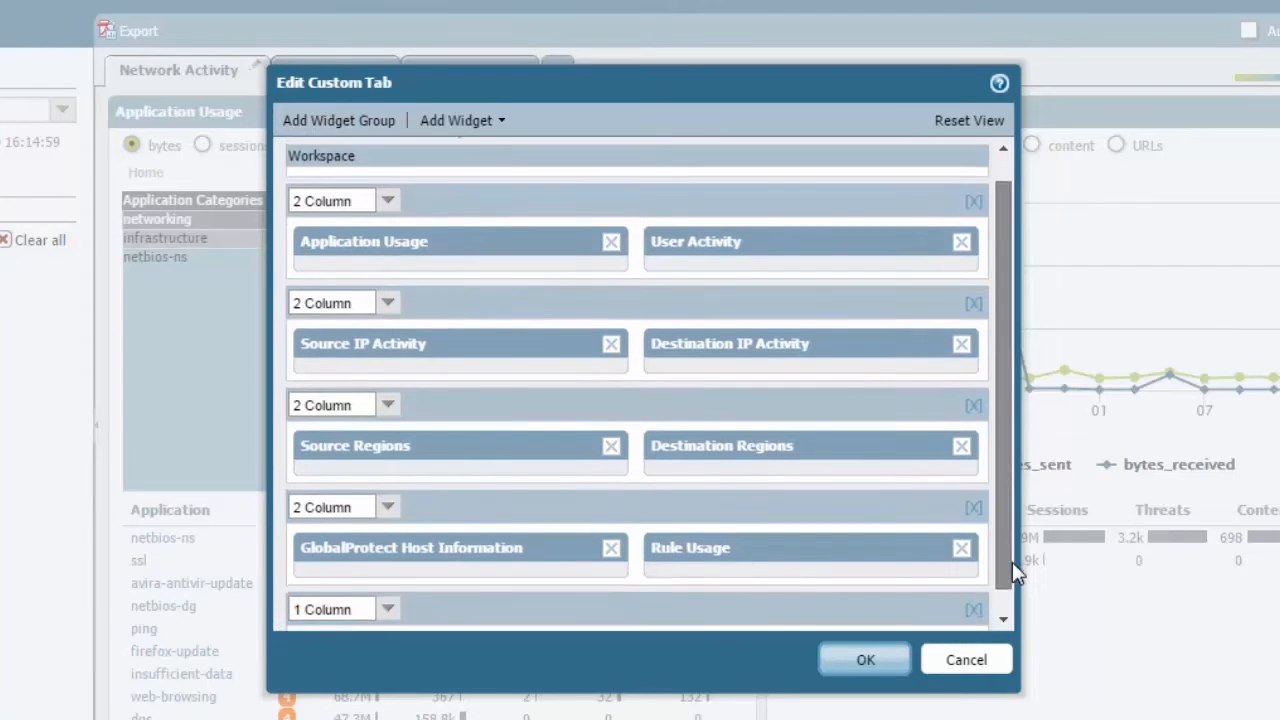
{"action": "scroll", "scroll_direction": "down", "scroll_amount": 3}
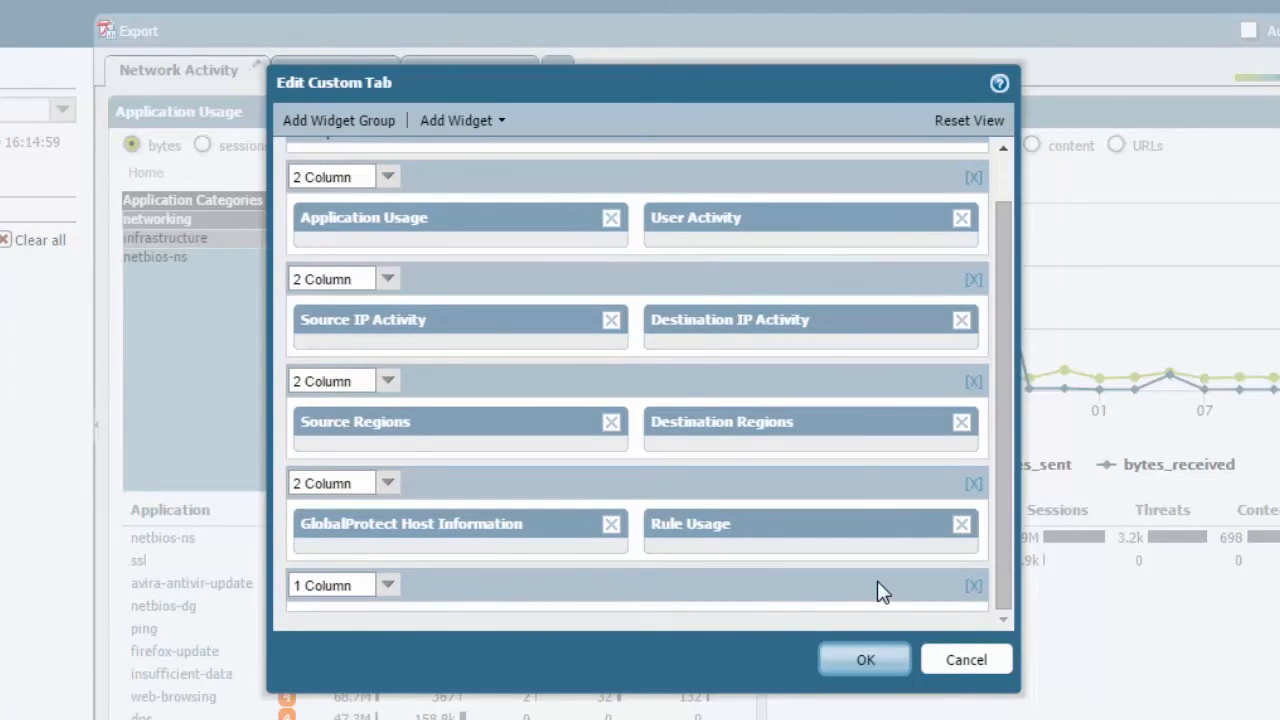
Keep the first widget row at 2 Column and close the layout editor unchanged.
{"action": "left_click", "coordinate": [457, 120]}
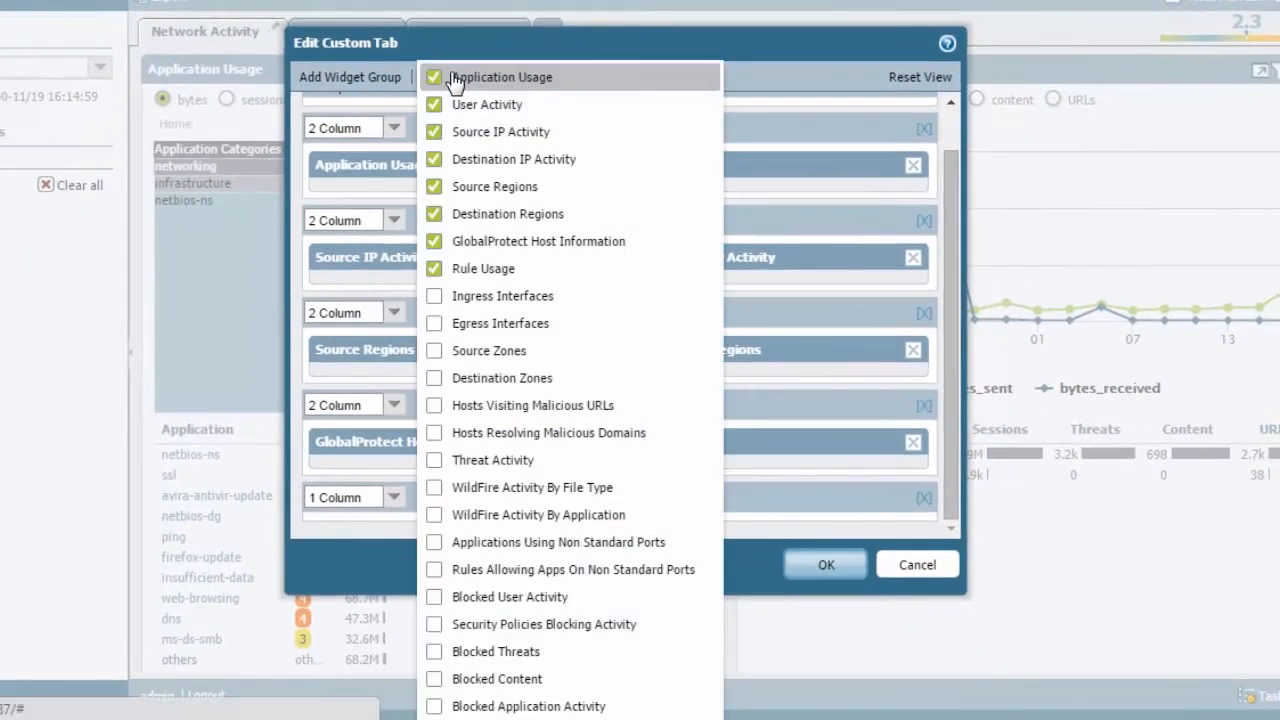
{"action": "mouse_move", "coordinate": [555, 620]}
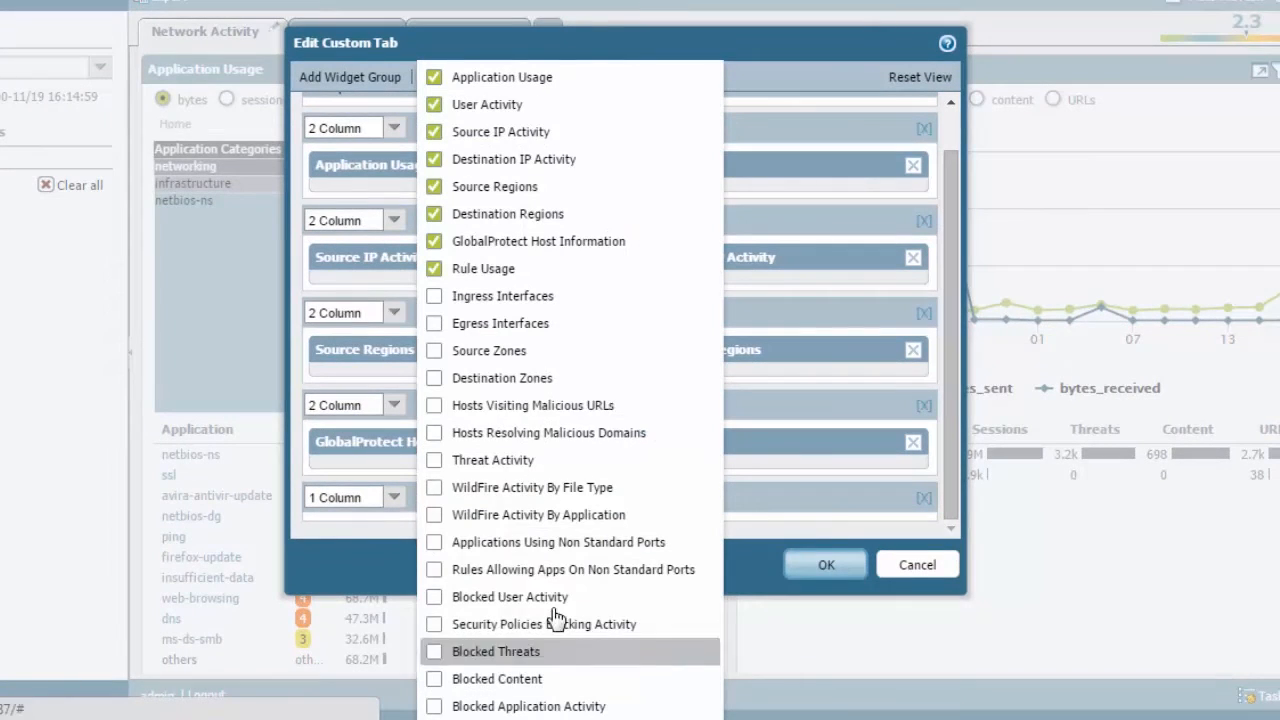
{"action": "mouse_move", "coordinate": [515, 214]}
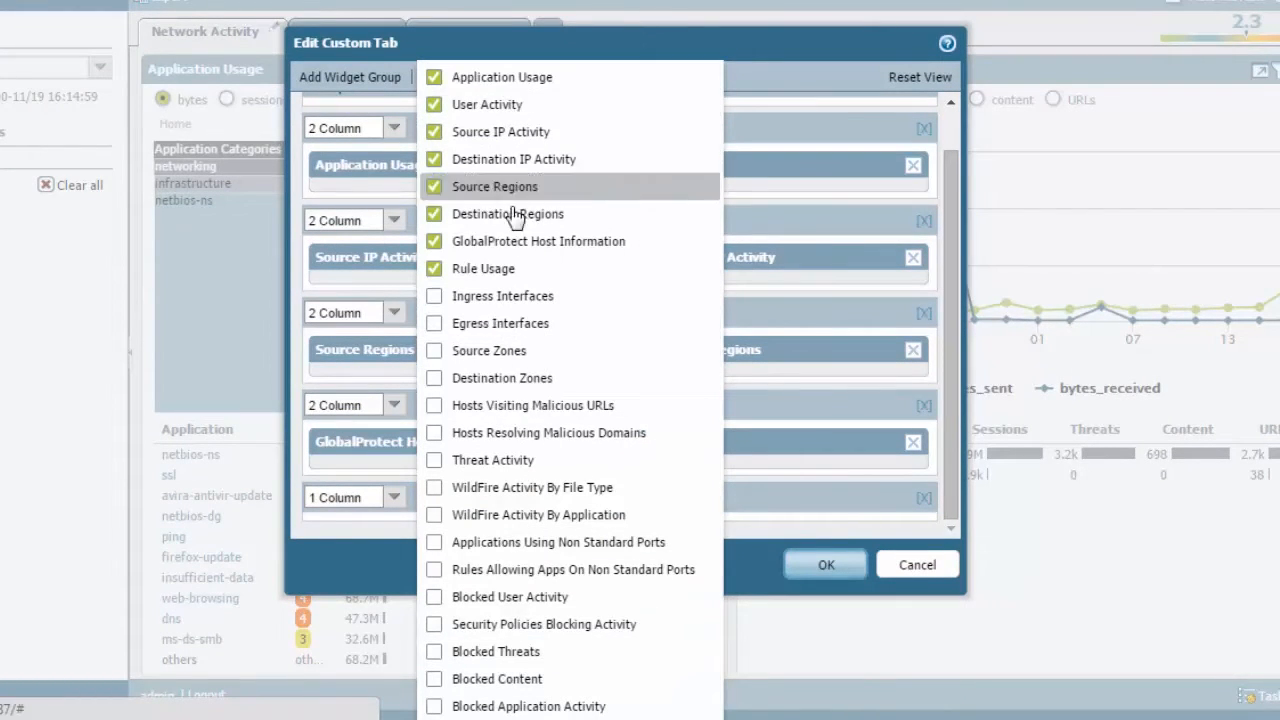
{"action": "mouse_move", "coordinate": [528, 706]}
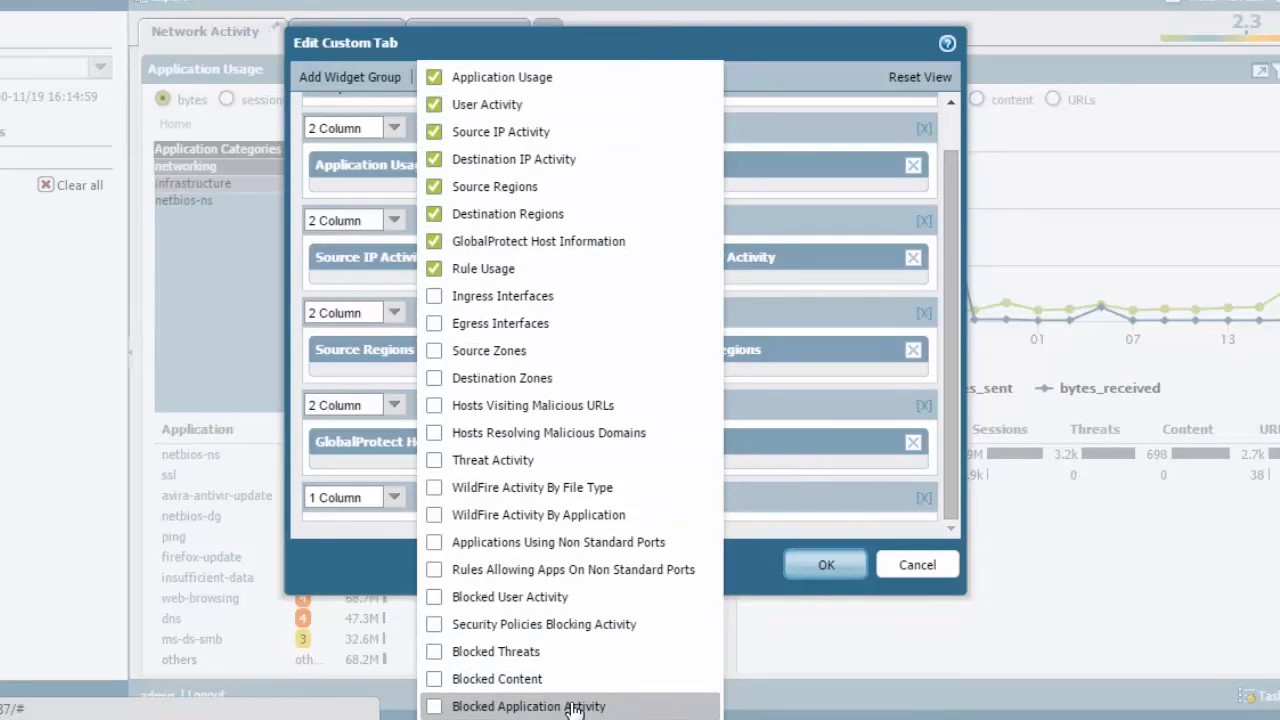
{"action": "mouse_move", "coordinate": [560, 295]}
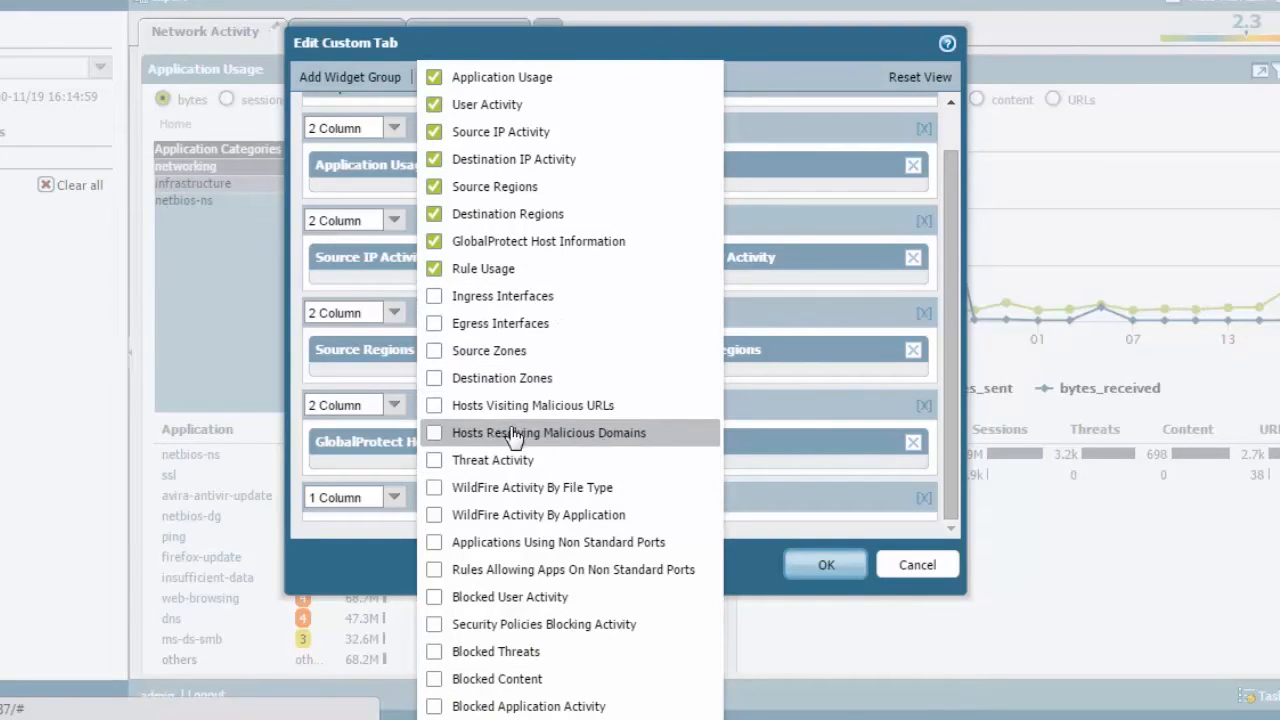
{"action": "mouse_move", "coordinate": [577, 542]}
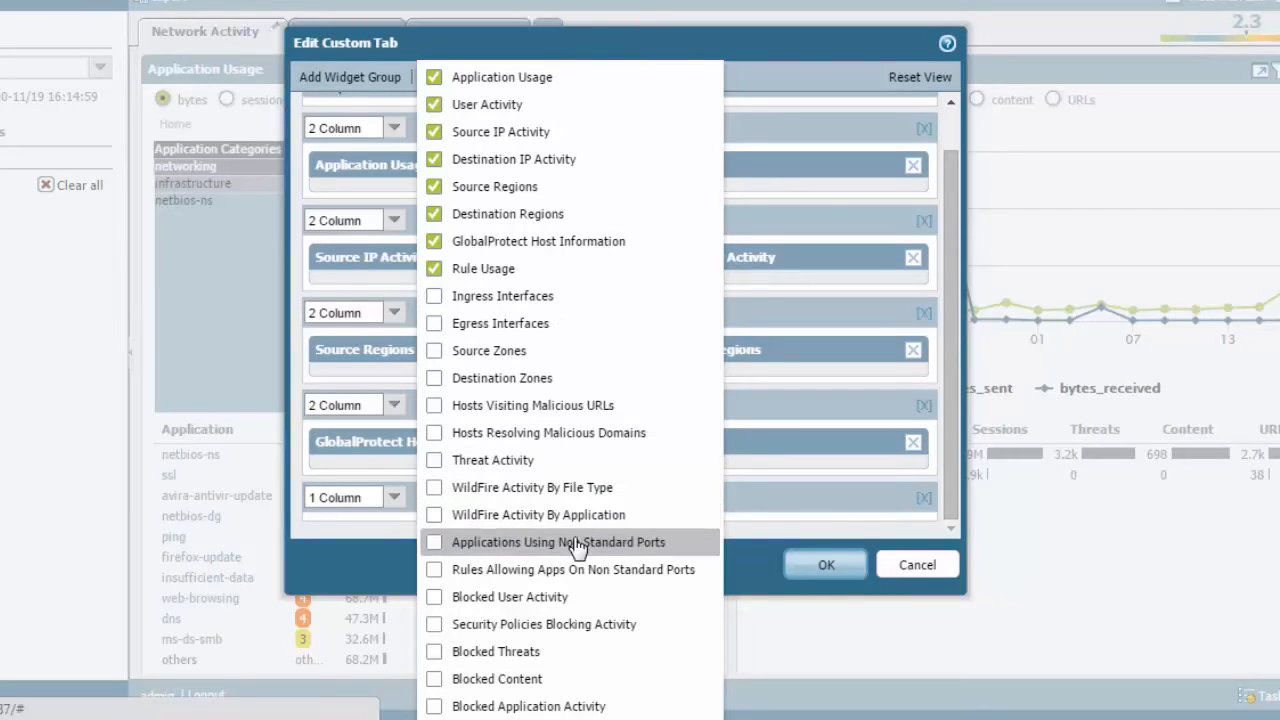
{"action": "mouse_move", "coordinate": [555, 597]}
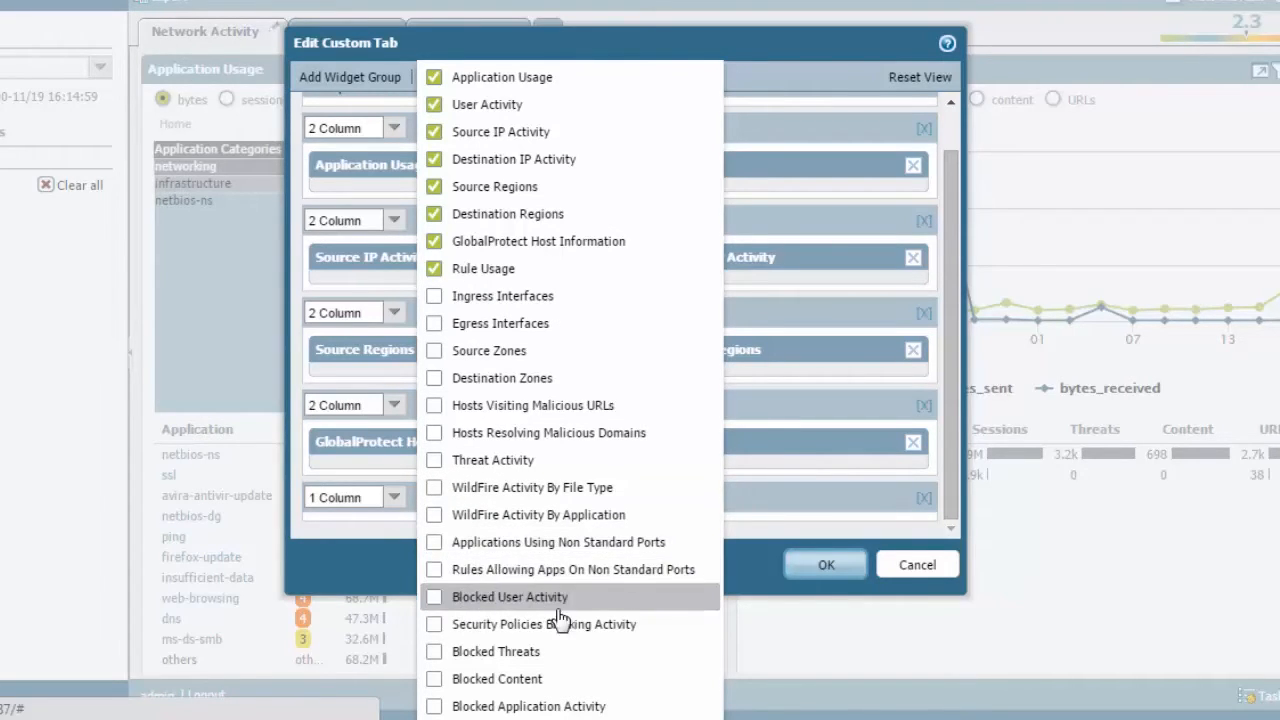
{"action": "mouse_move", "coordinate": [613, 583]}
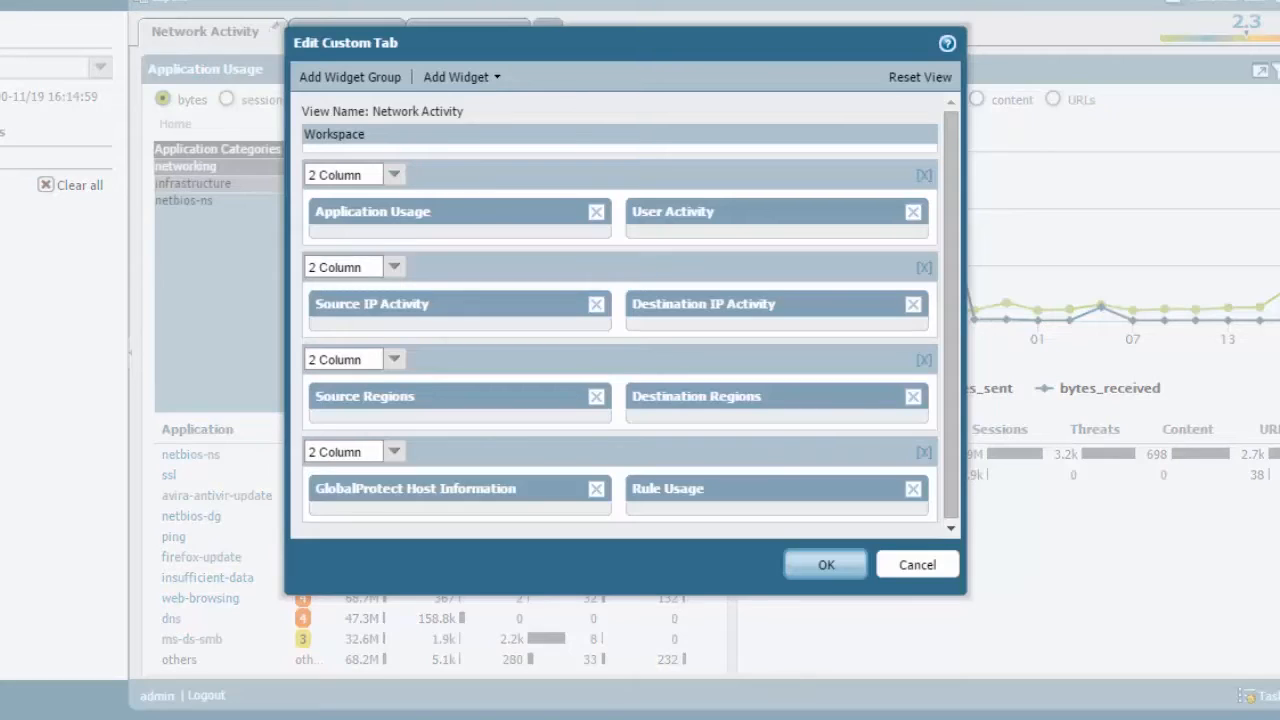
{"action": "mouse_move", "coordinate": [398, 188]}
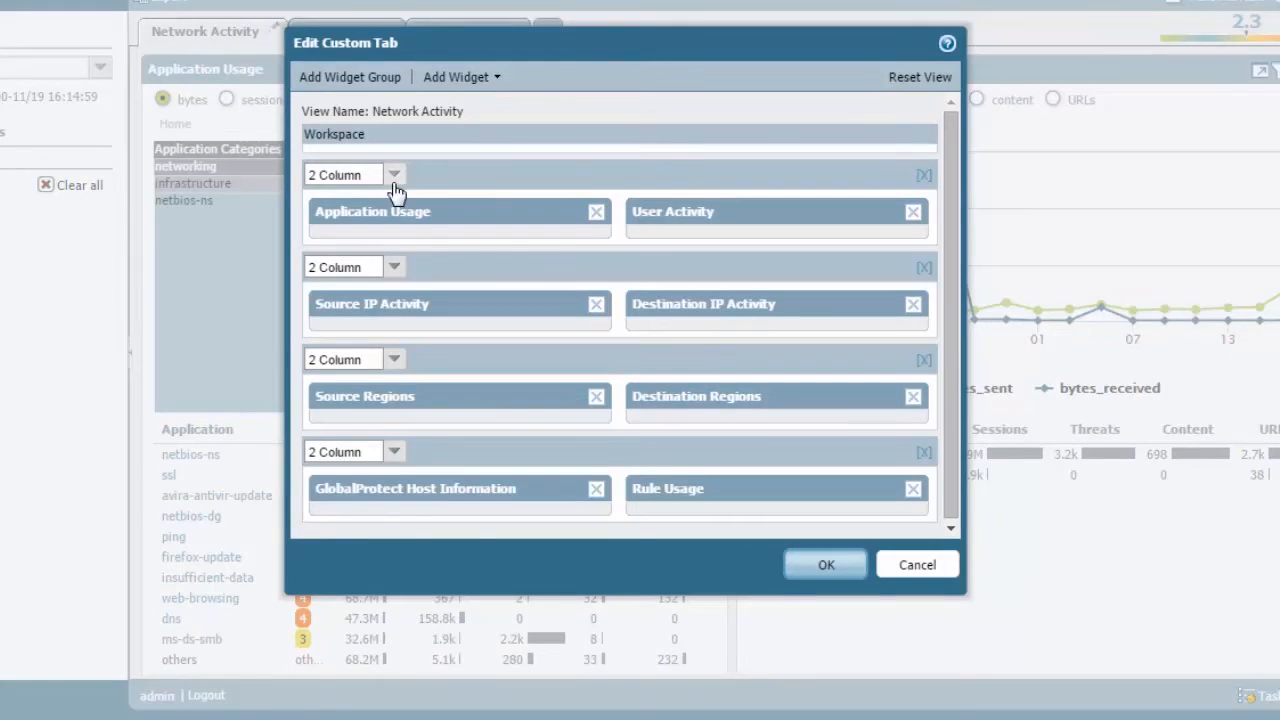
{"action": "mouse_move", "coordinate": [670, 213]}
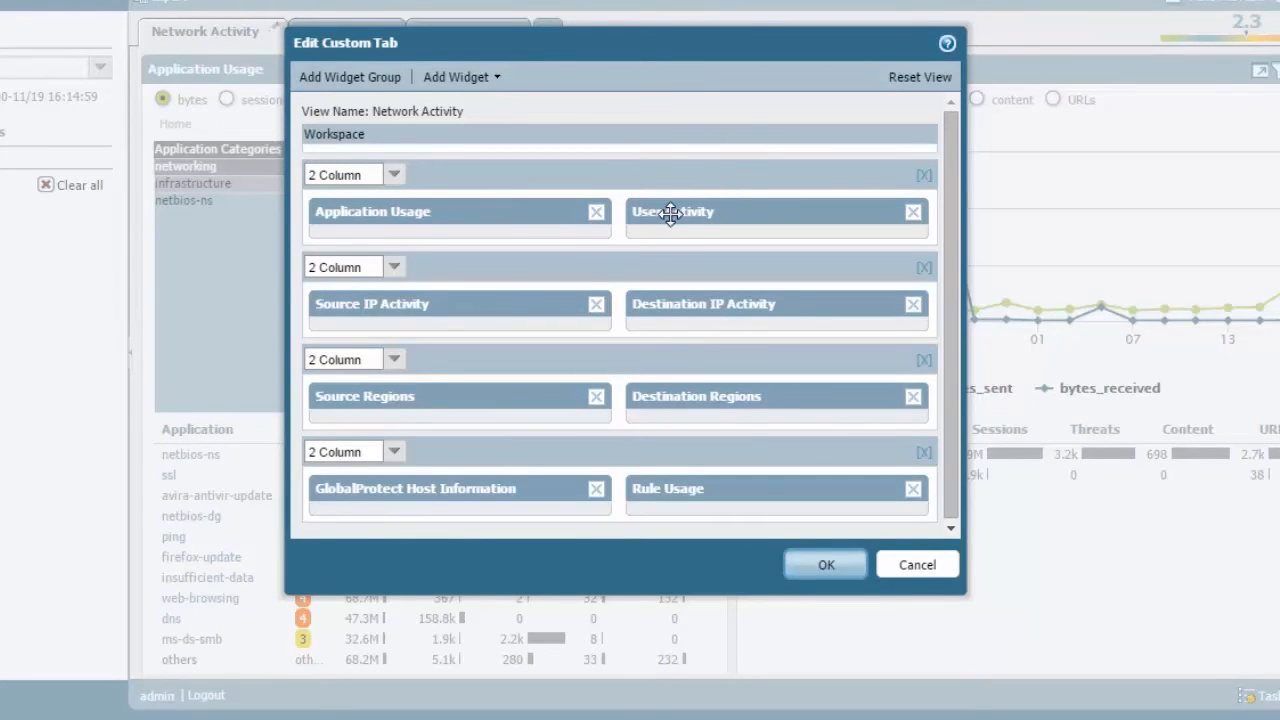
{"action": "mouse_move", "coordinate": [672, 212]}
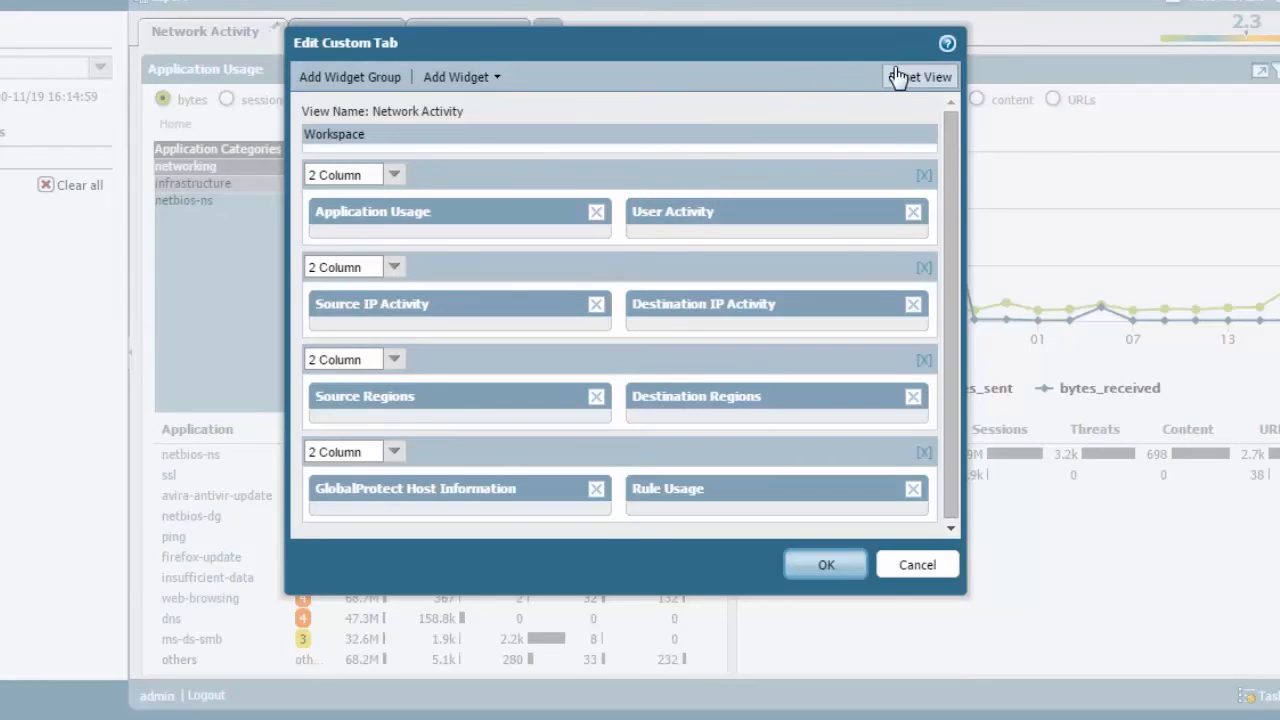
{"action": "mouse_move", "coordinate": [923, 85]}
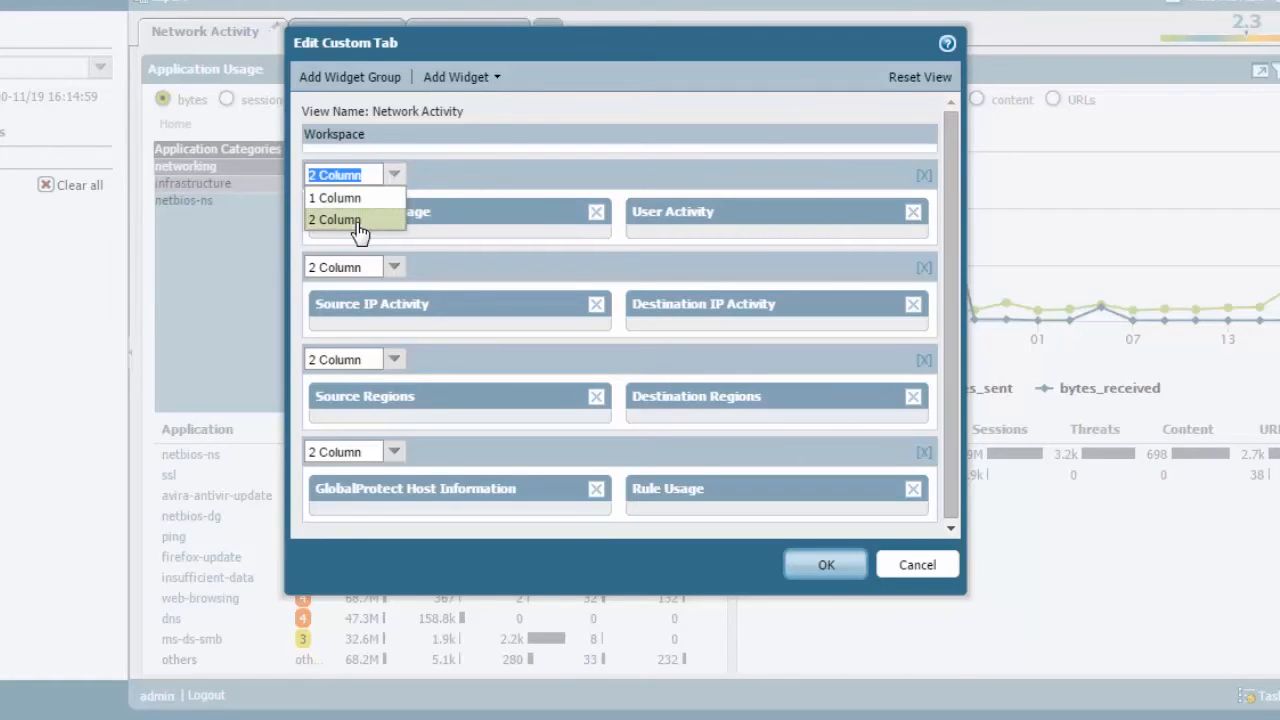
{"action": "left_click", "coordinate": [335, 219]}
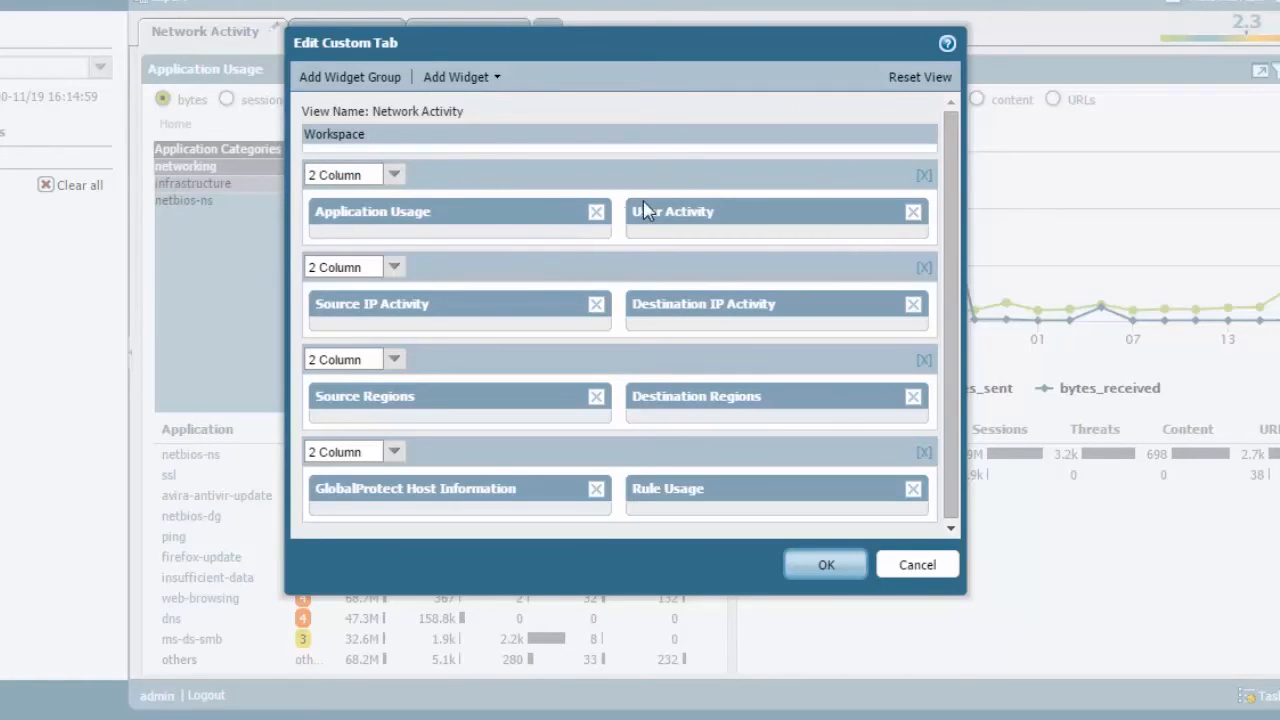
{"action": "mouse_move", "coordinate": [710, 308]}
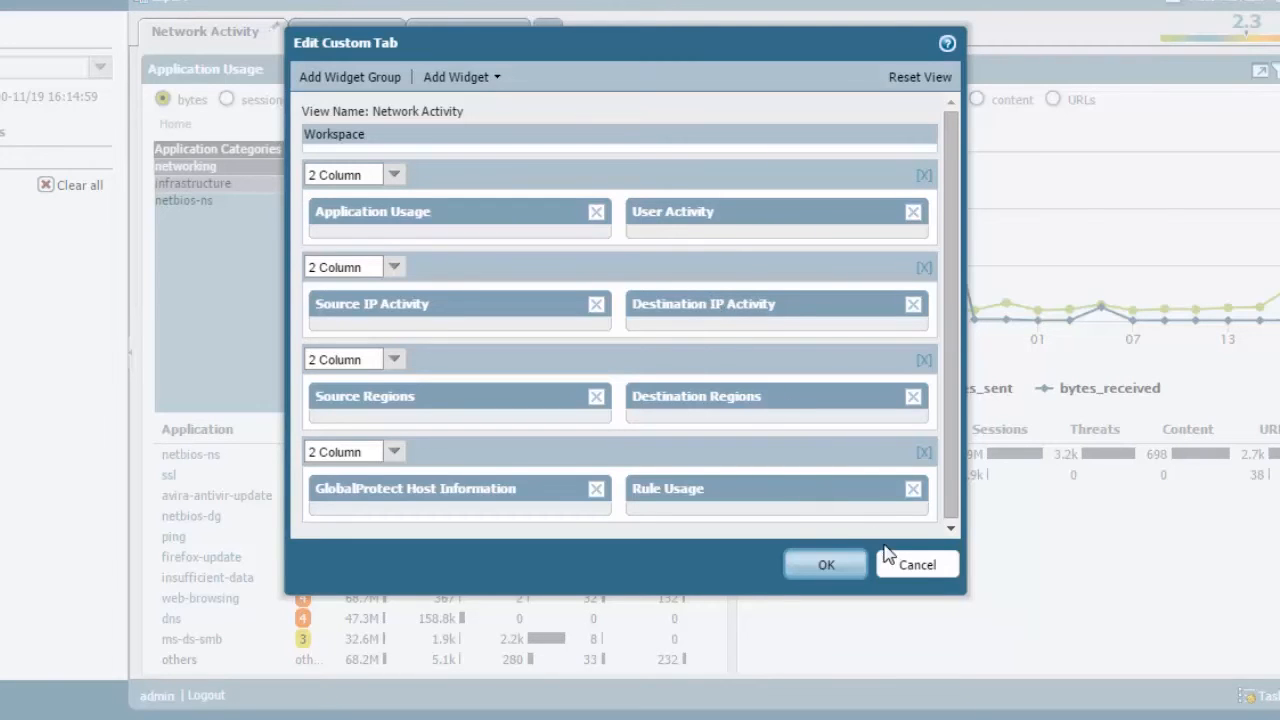
{"action": "left_click", "coordinate": [825, 564]}
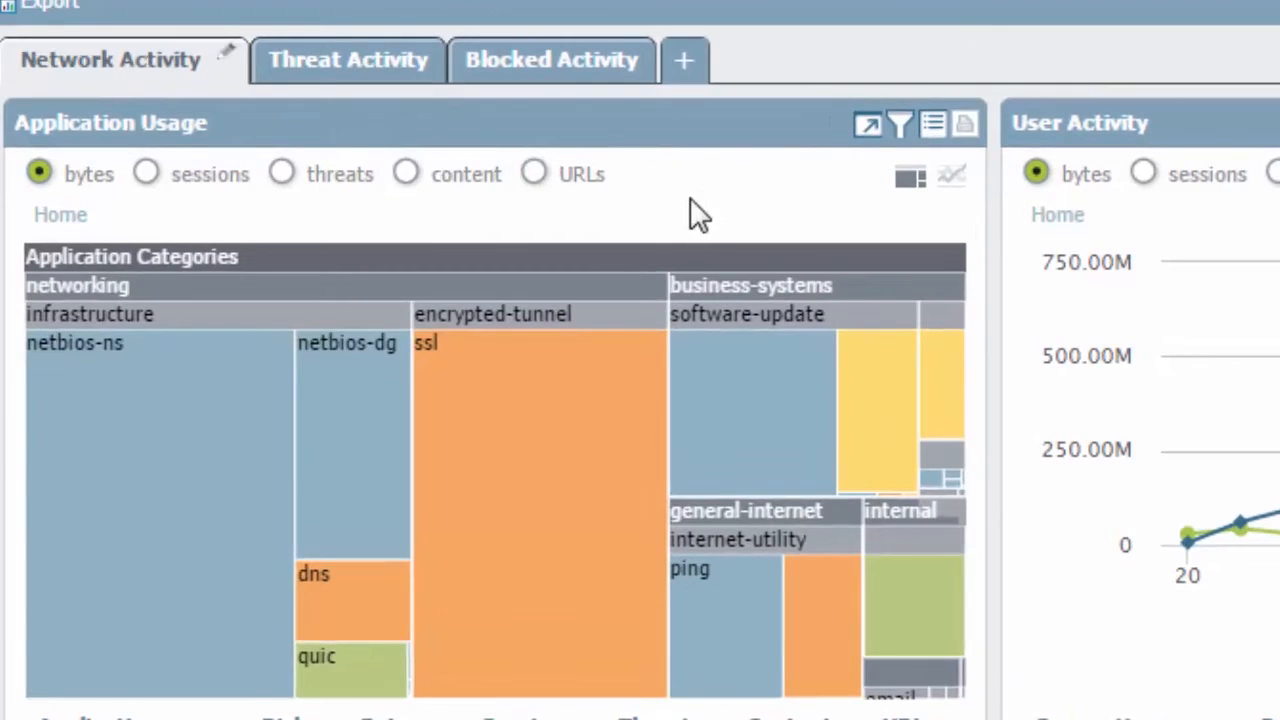
{"action": "mouse_move", "coordinate": [868, 123]}
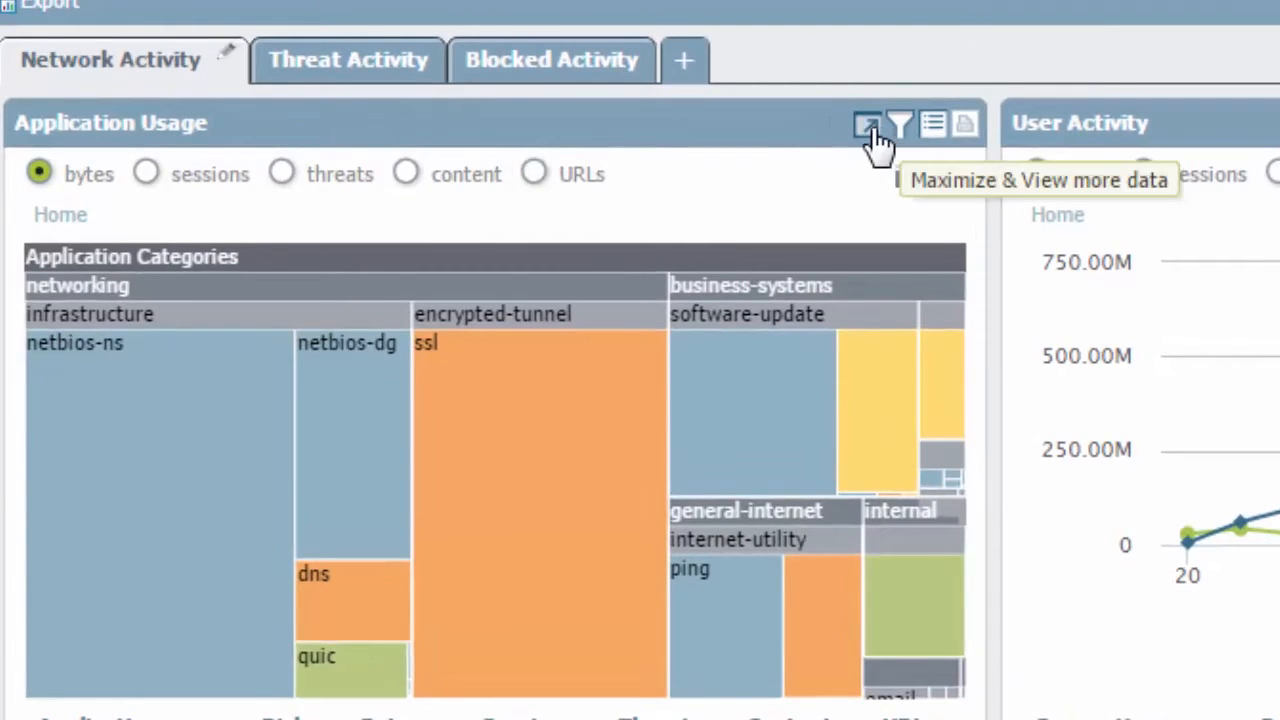
{"action": "mouse_move", "coordinate": [900, 125]}
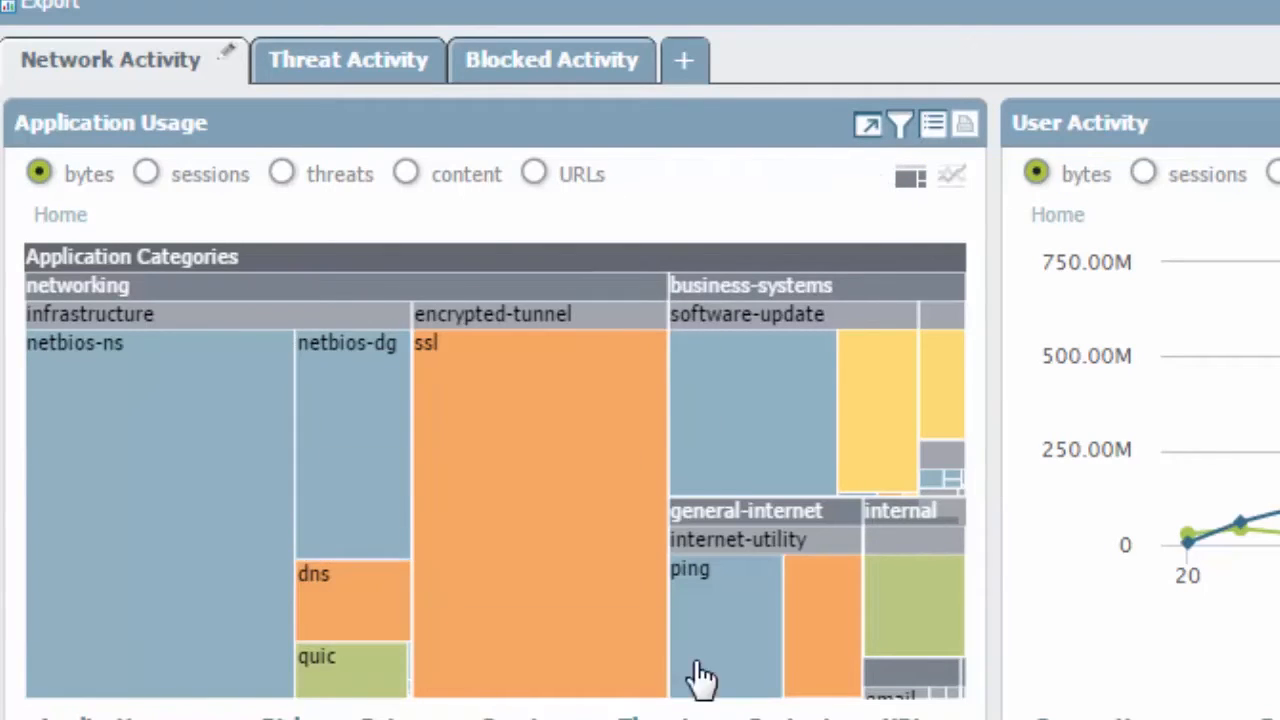
{"action": "mouse_move", "coordinate": [932, 123]}
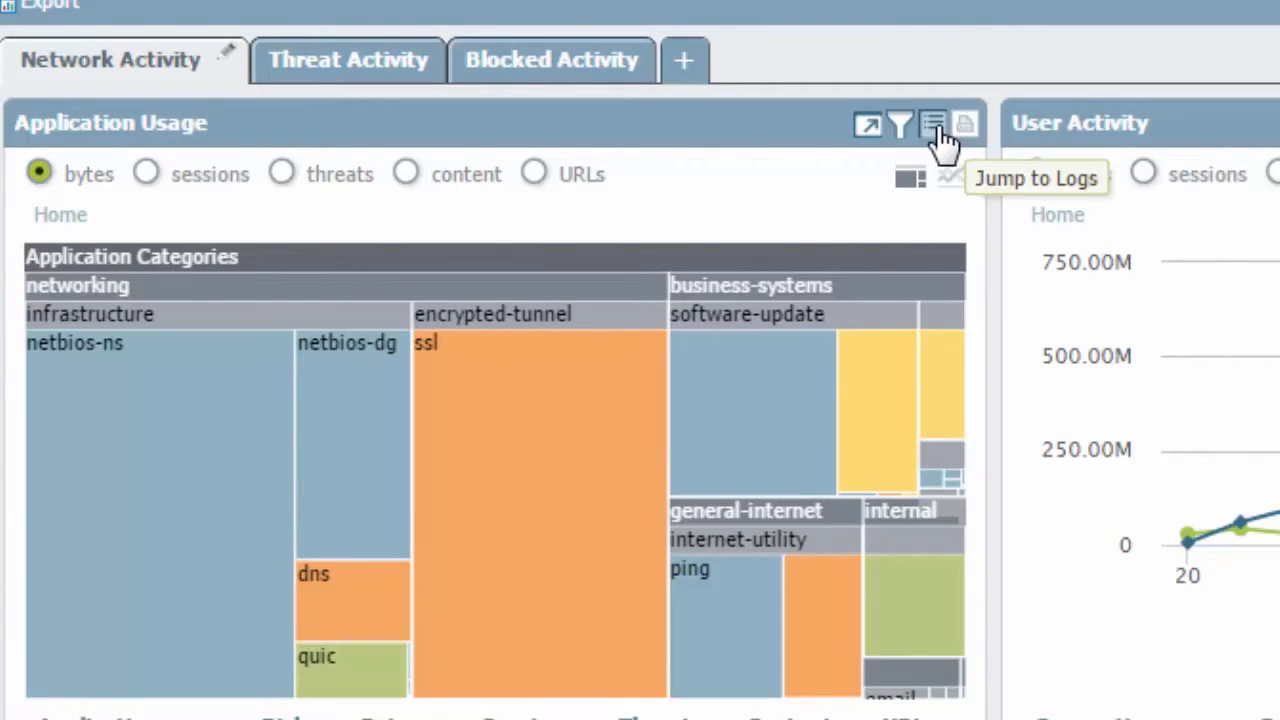
{"action": "mouse_move", "coordinate": [965, 125]}
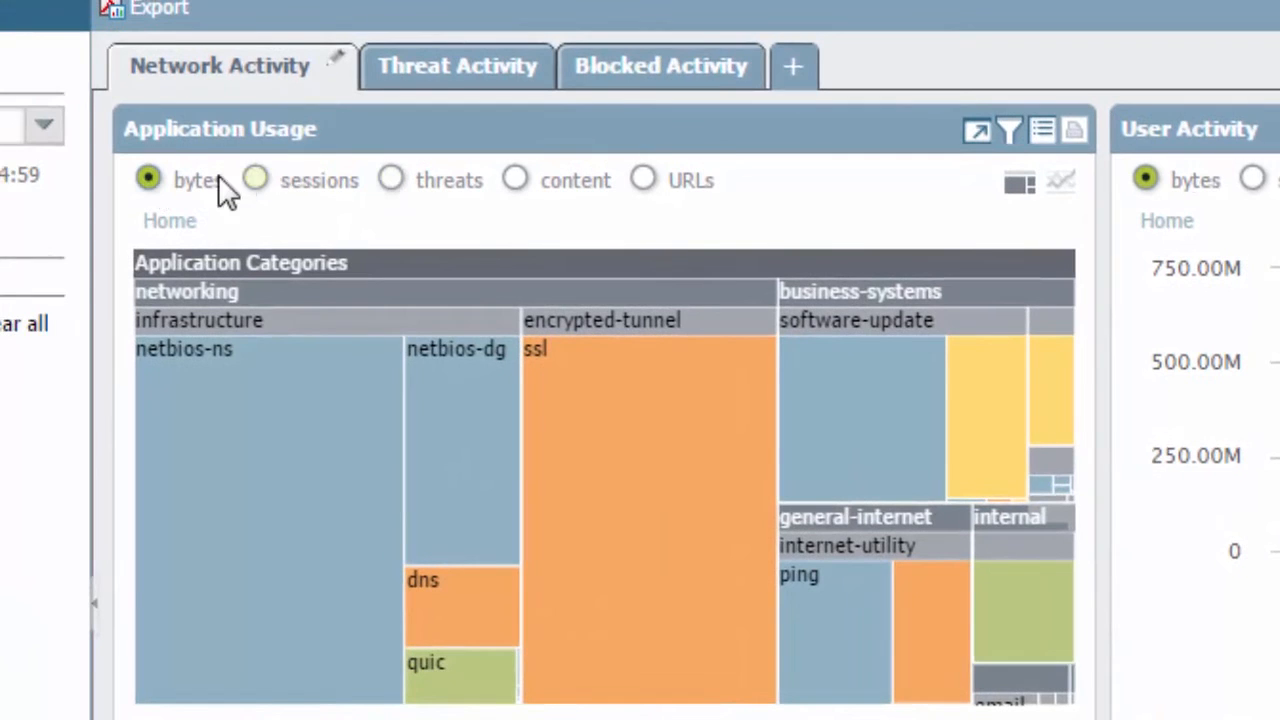
{"action": "mouse_move", "coordinate": [643, 180]}
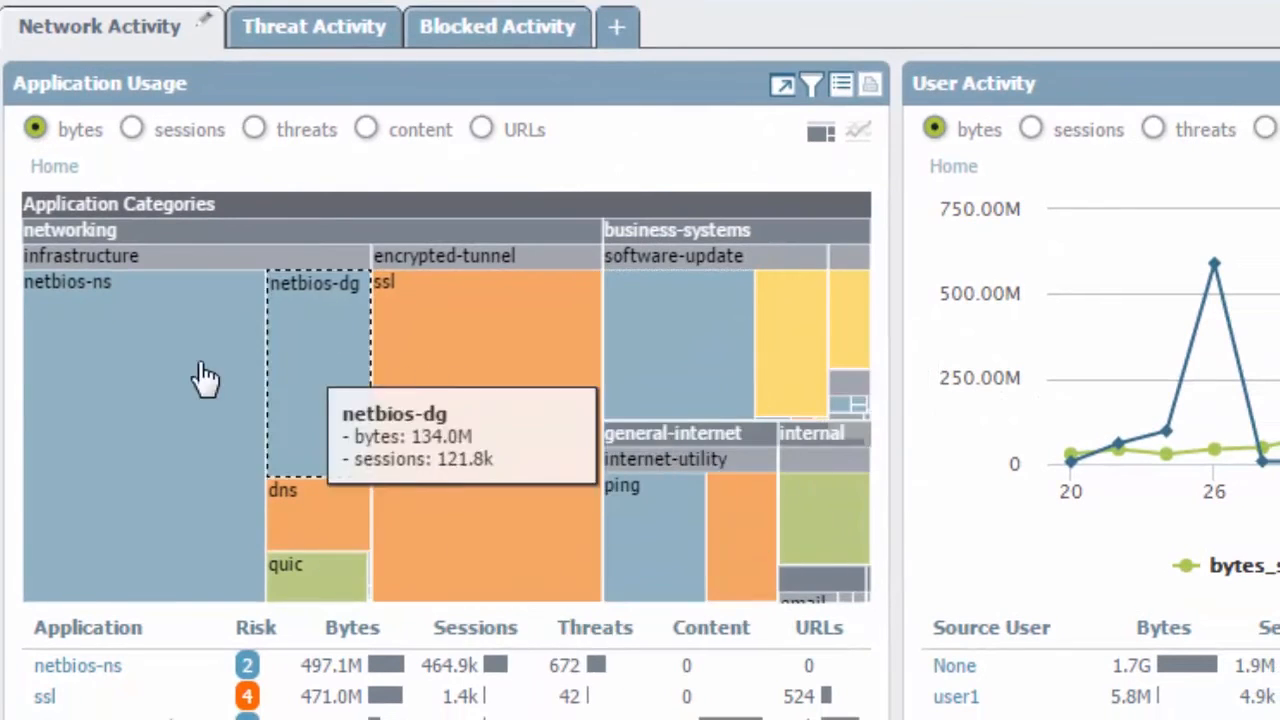
{"action": "left_click", "coordinate": [858, 131]}
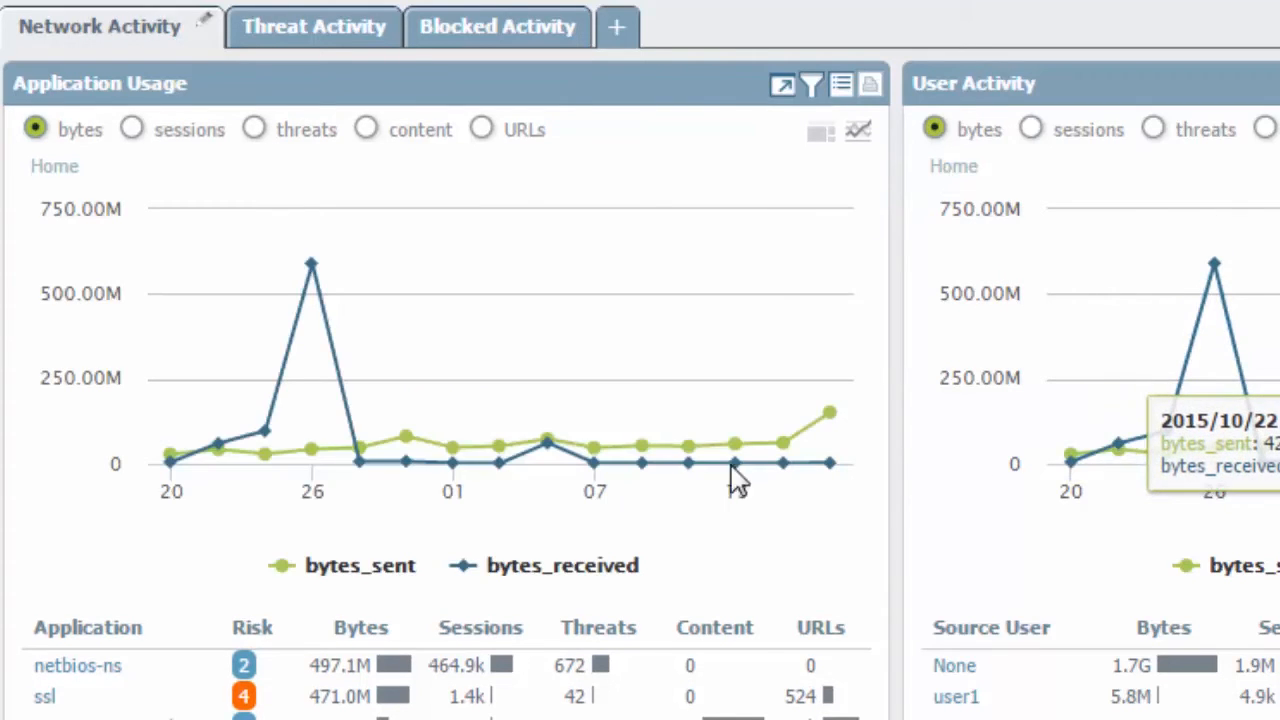
{"action": "mouse_move", "coordinate": [820, 131]}
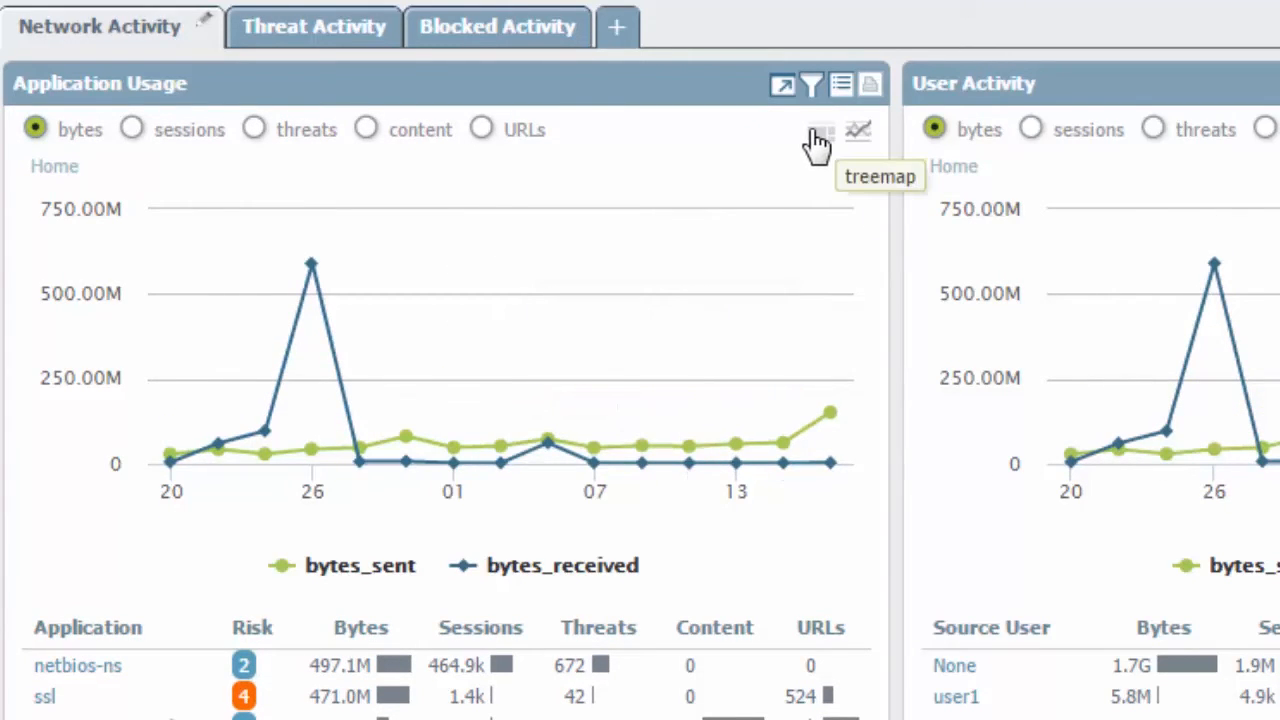
{"action": "left_click", "coordinate": [820, 130]}
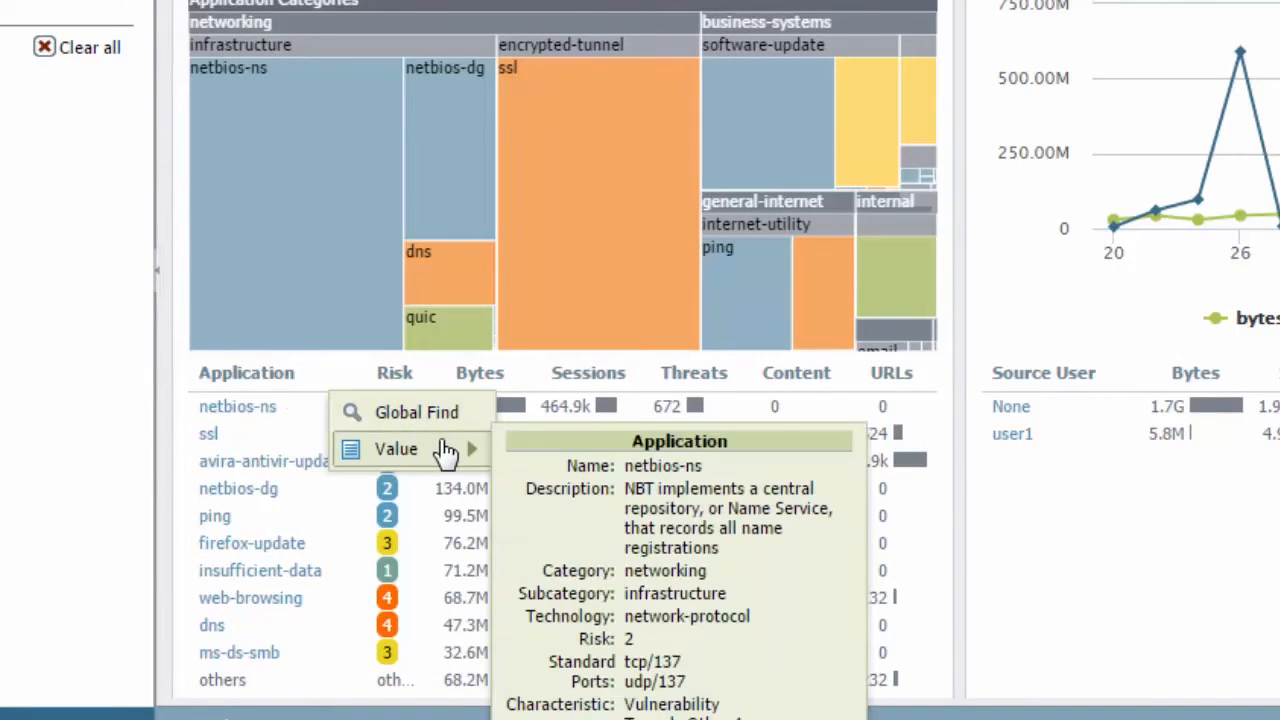
{"action": "mouse_move", "coordinate": [733, 518]}
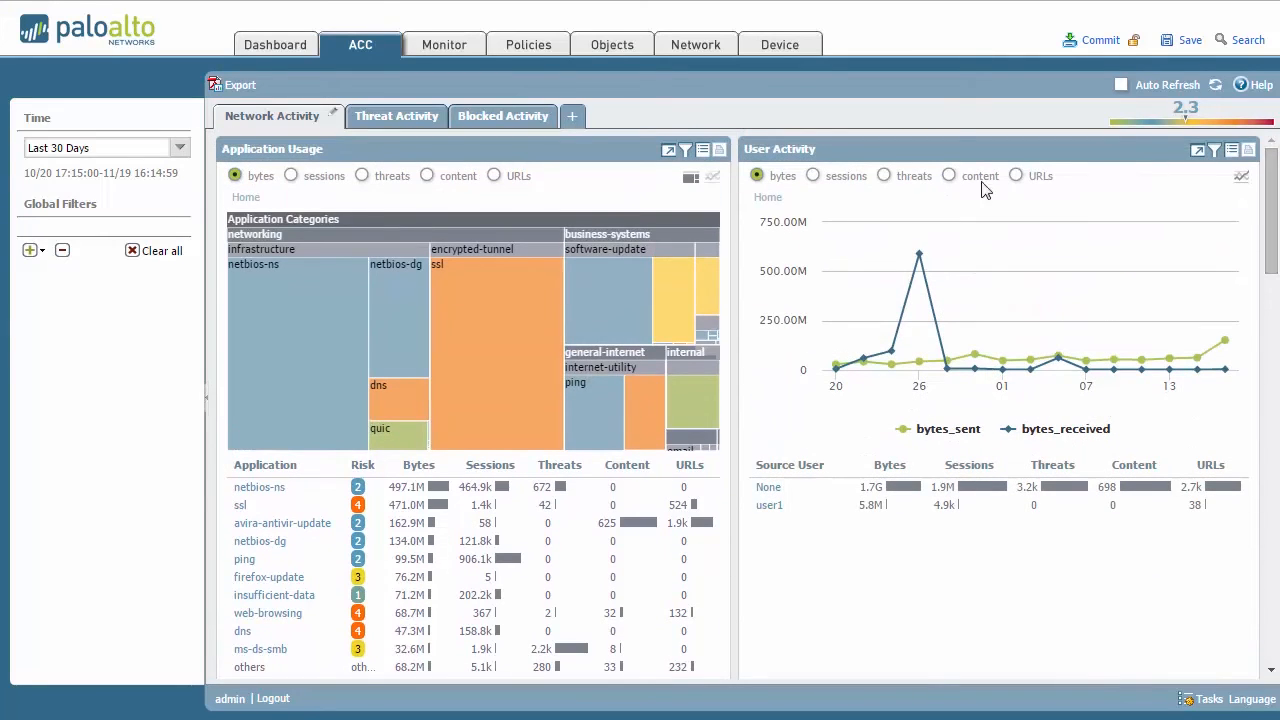
{"action": "mouse_move", "coordinate": [1198, 150]}
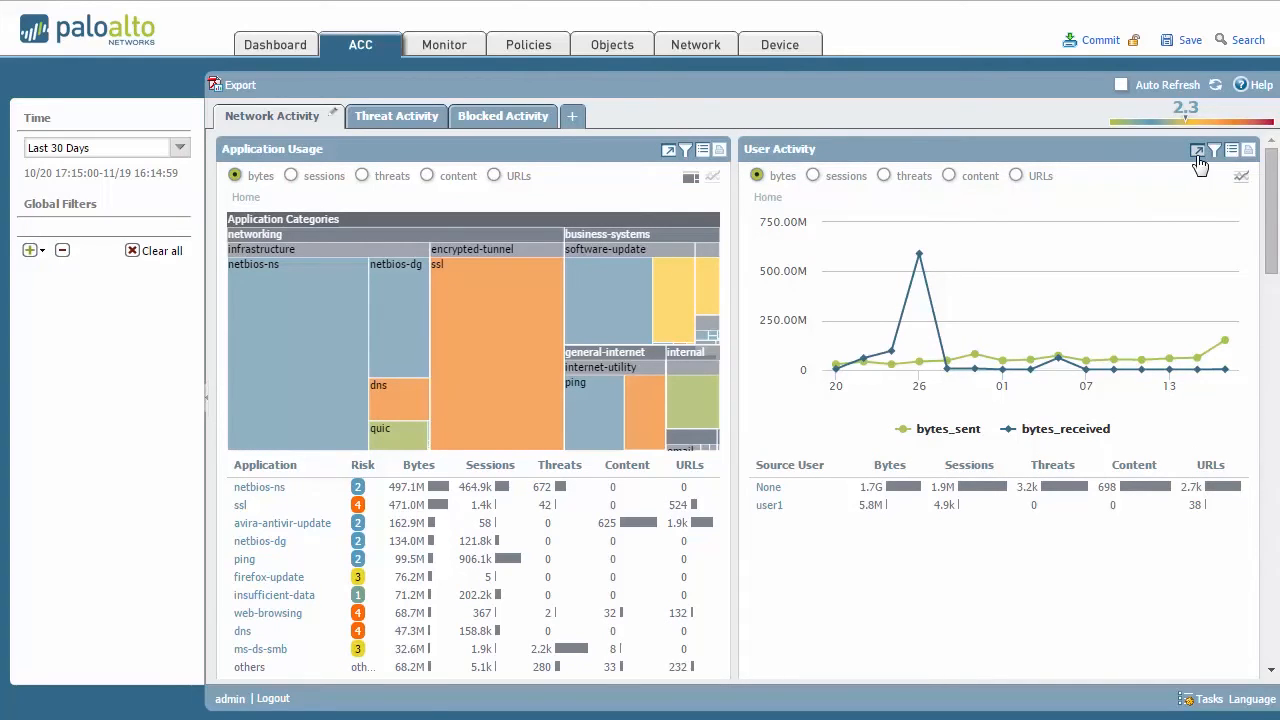
{"action": "left_click", "coordinate": [1197, 151]}
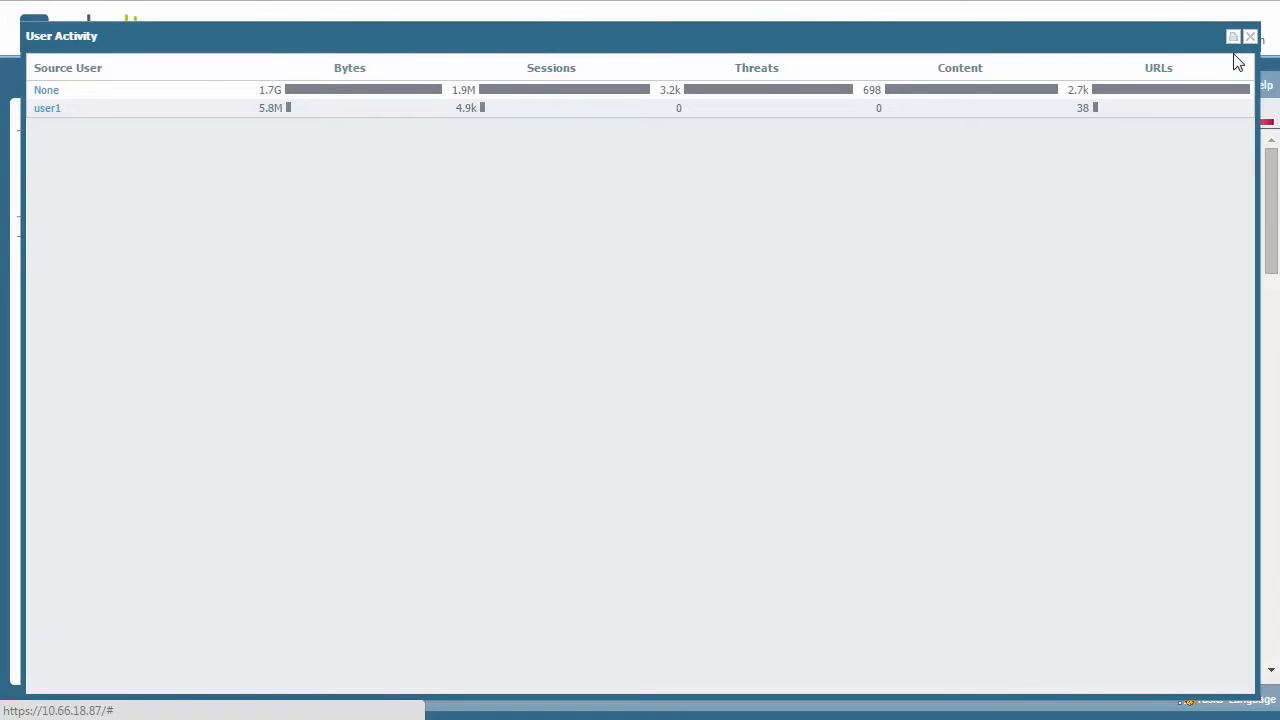
{"action": "left_click", "coordinate": [1250, 36]}
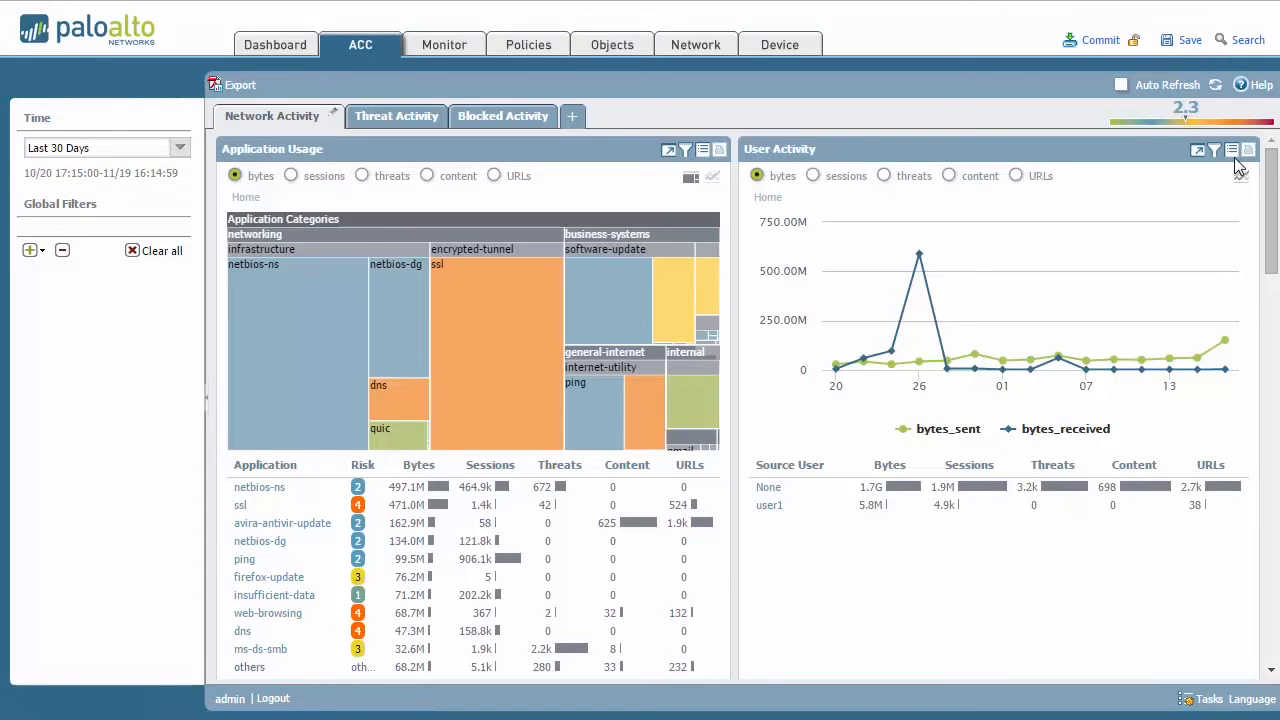
{"action": "mouse_move", "coordinate": [1248, 150]}
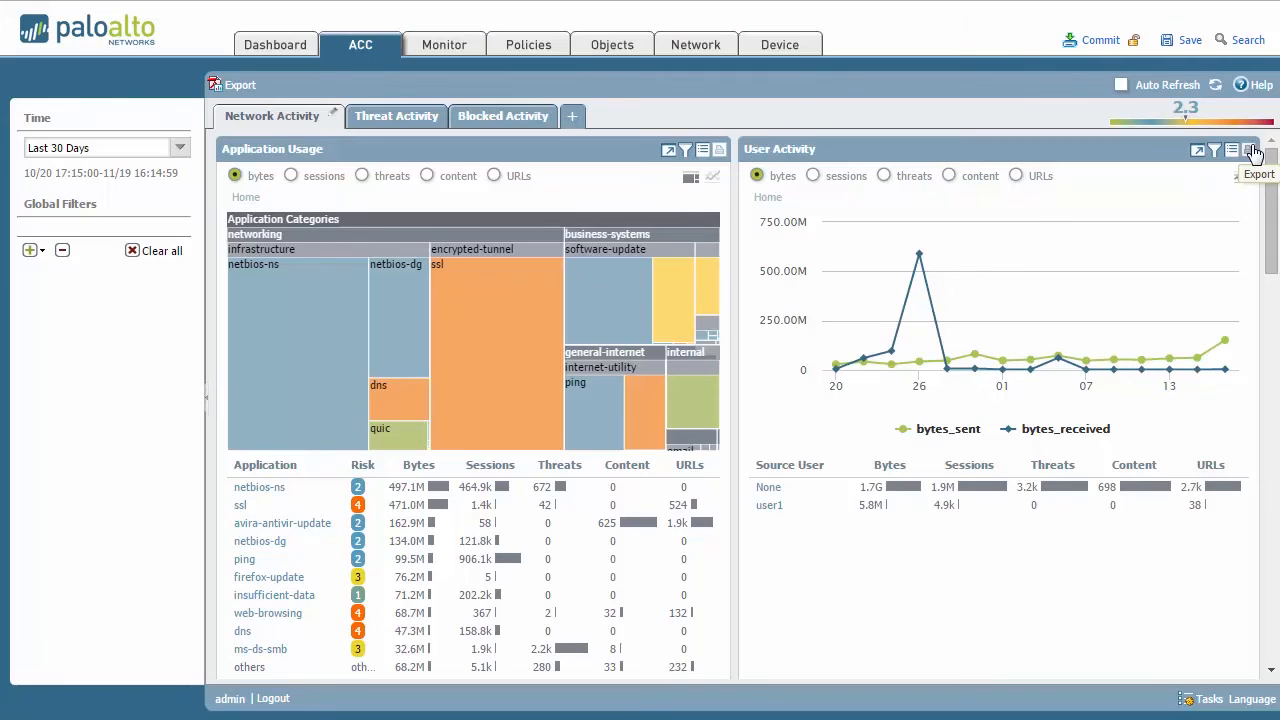
Scroll down to the Source/Destination IP Activity and Source/Destination Regions widgets.
{"action": "scroll", "scroll_direction": "down", "scroll_amount": 3}
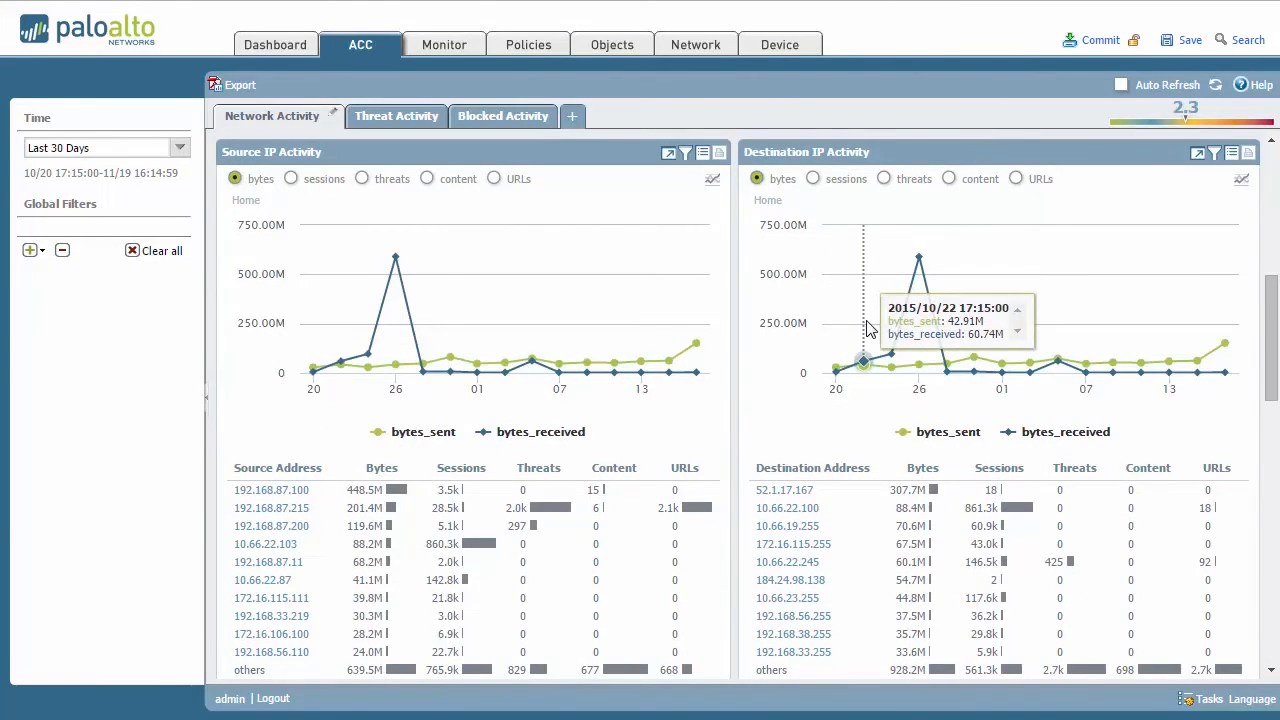
{"action": "scroll", "scroll_direction": "down", "scroll_amount": 3}
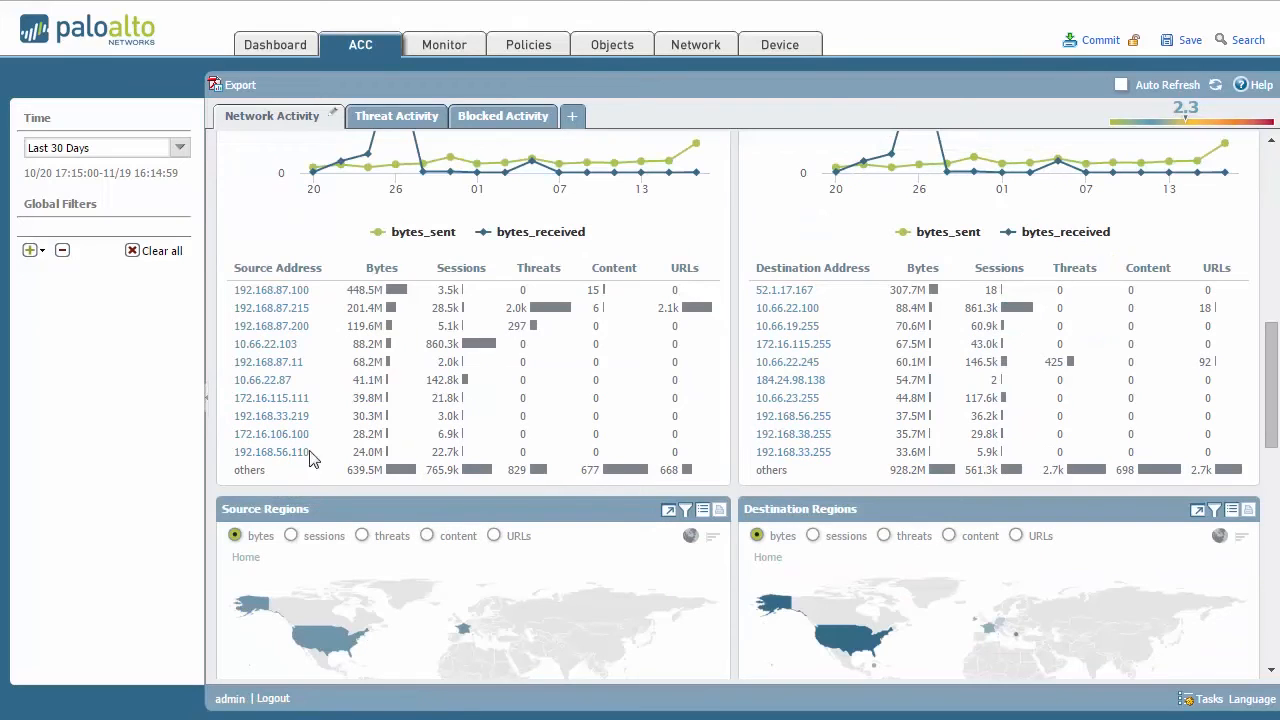
{"action": "mouse_move", "coordinate": [805, 288]}
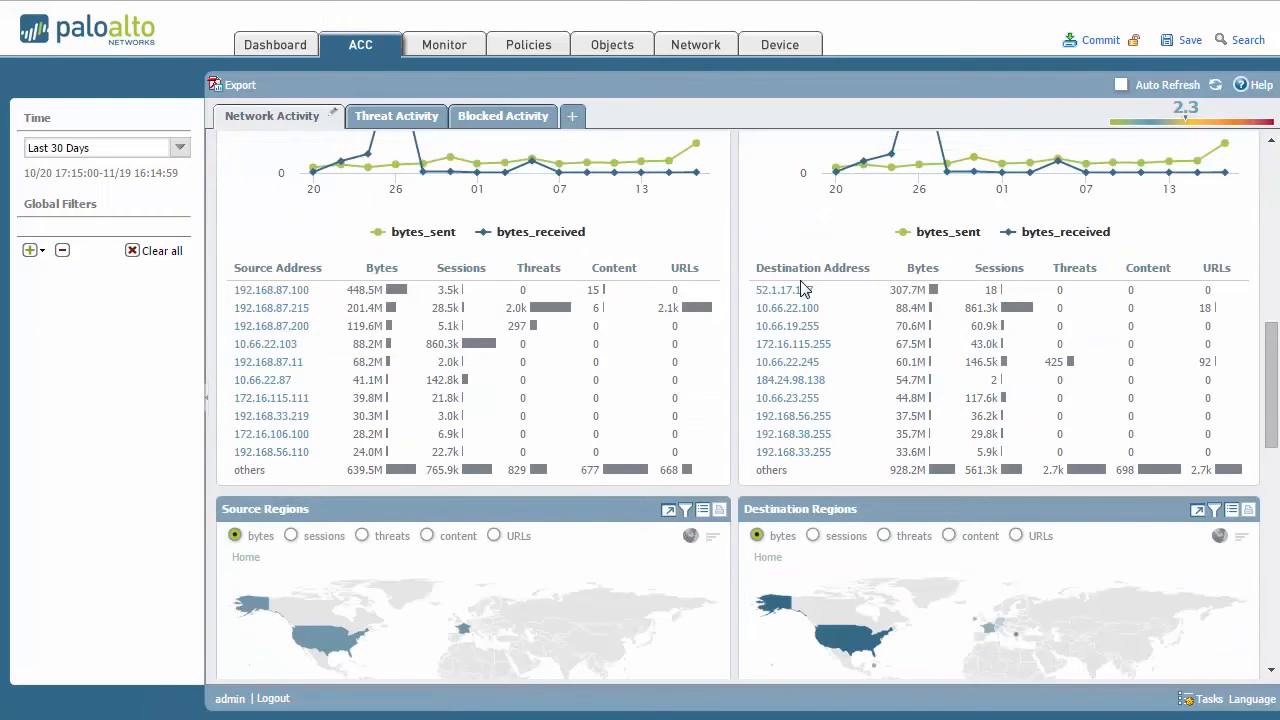
{"action": "scroll", "scroll_direction": "down", "scroll_amount": 3}
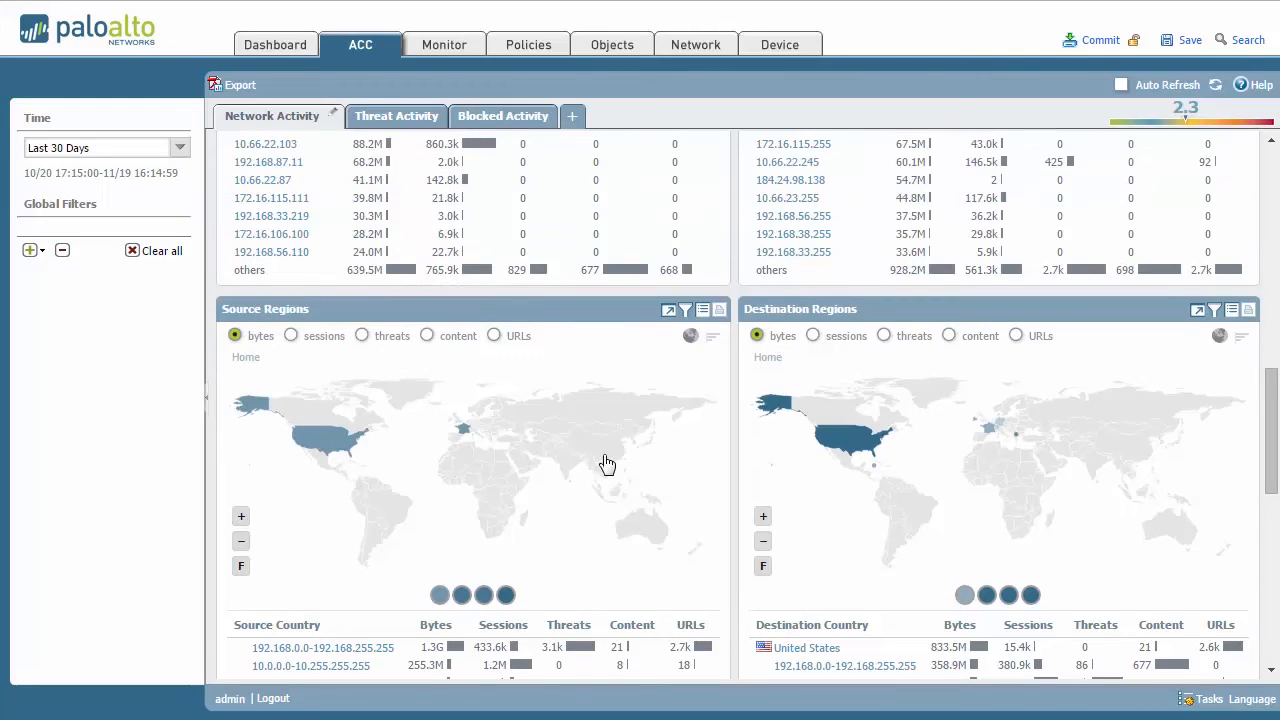
{"action": "mouse_move", "coordinate": [512, 518]}
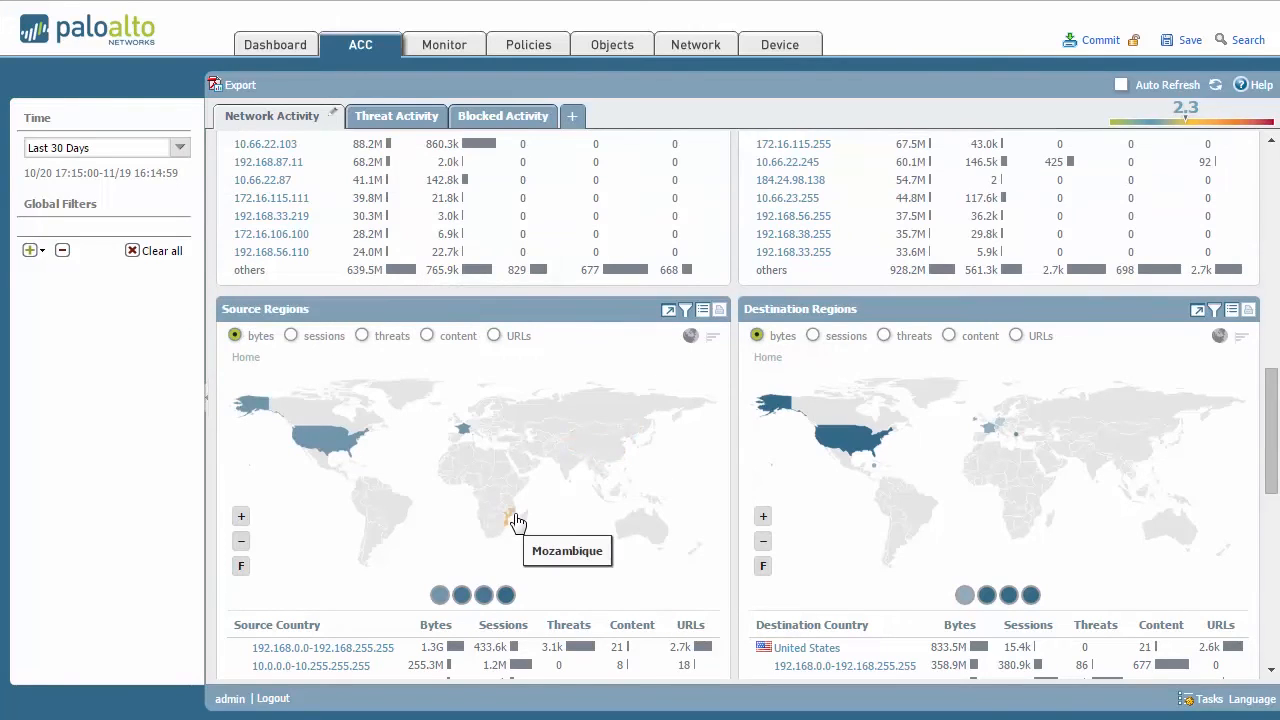
{"action": "mouse_move", "coordinate": [460, 455]}
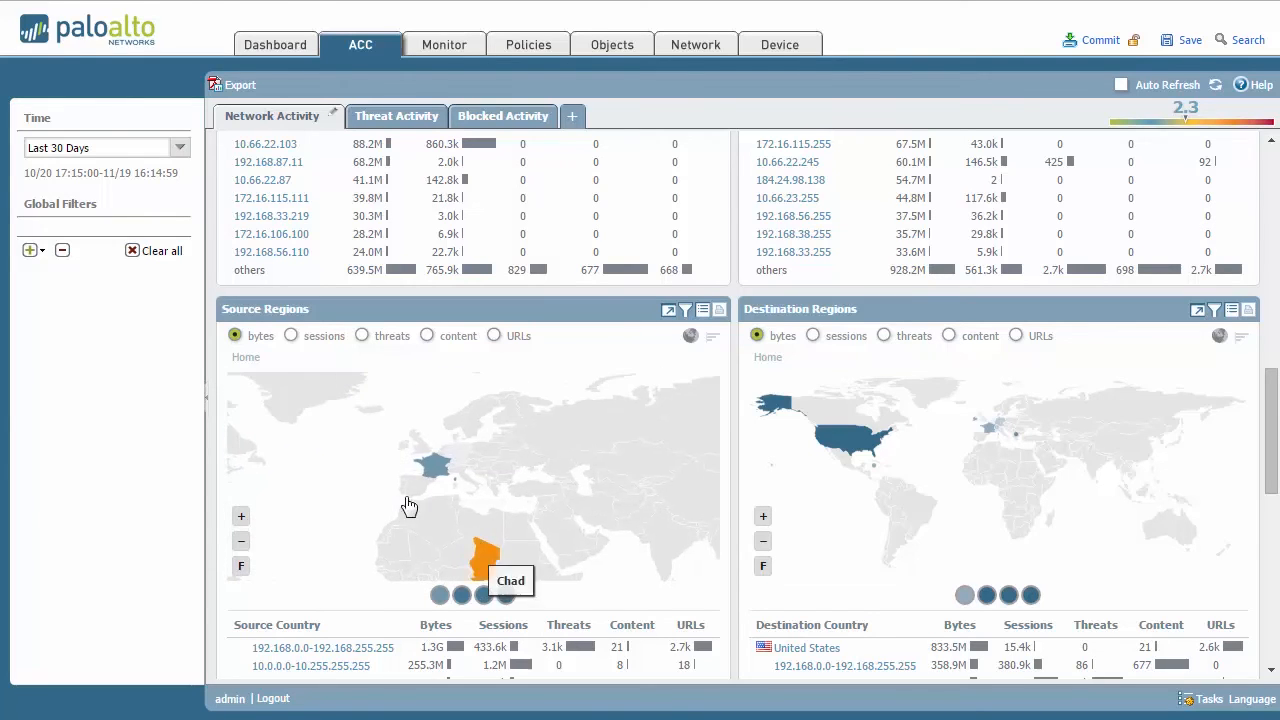
{"action": "mouse_move", "coordinate": [447, 487]}
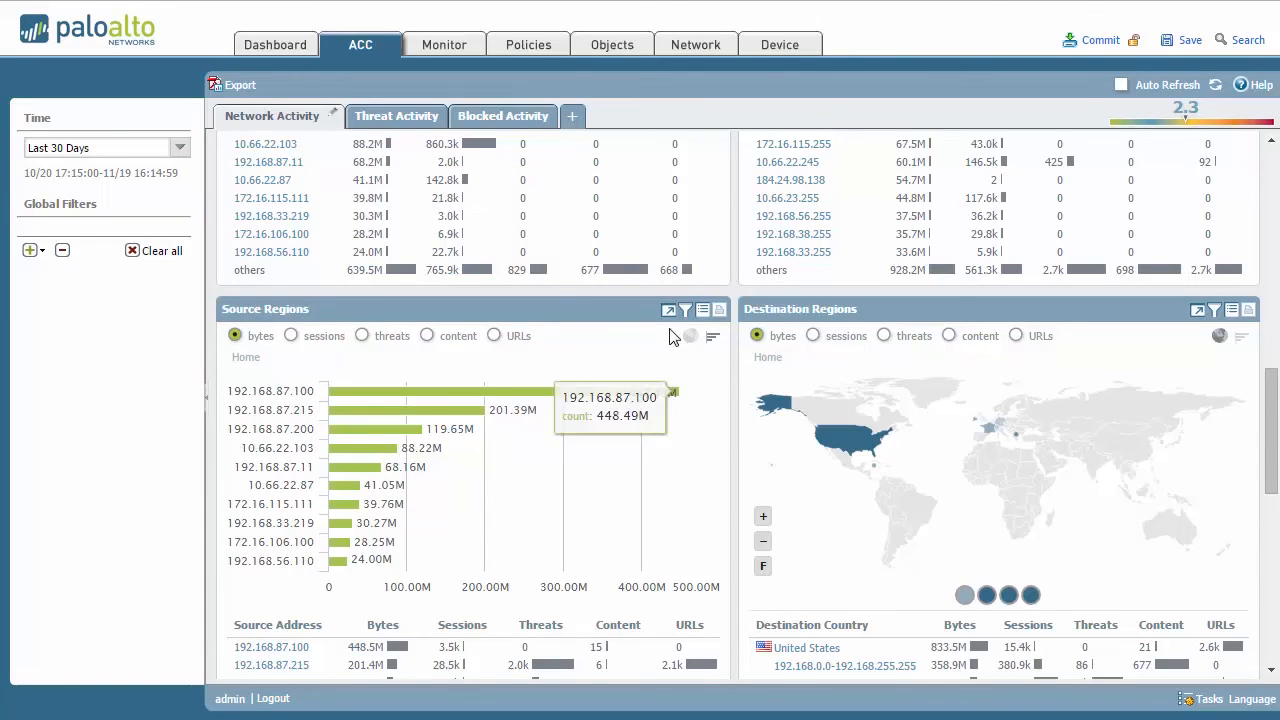
Scroll down to the GlobalProtect Host Information and Rule Usage widgets.
{"action": "scroll", "scroll_direction": "down", "scroll_amount": 3}
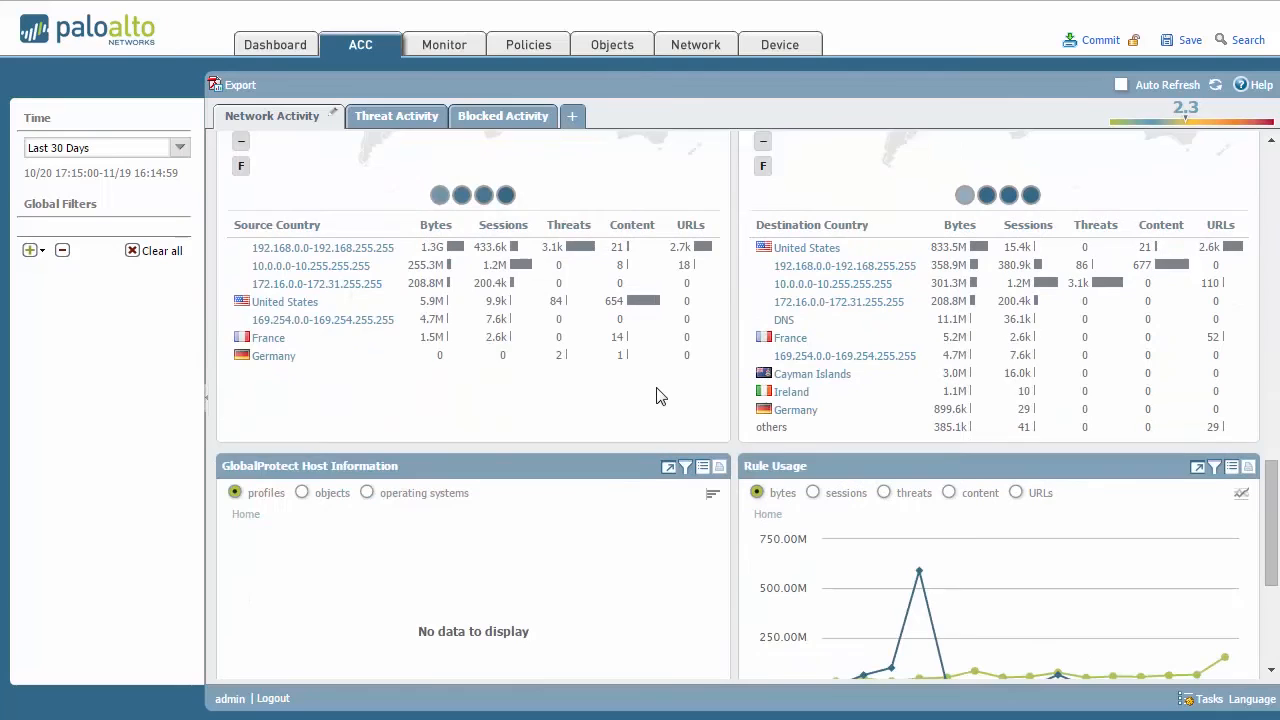
{"action": "scroll", "scroll_direction": "down", "scroll_amount": 3}
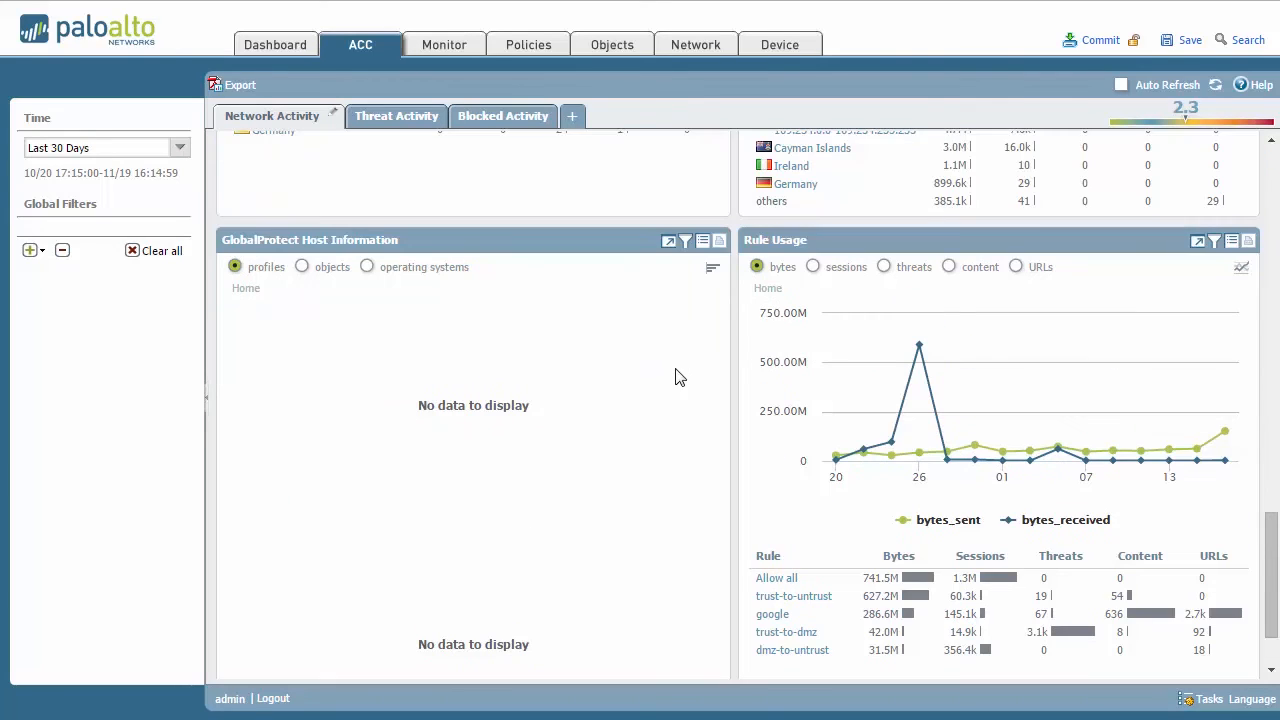
{"action": "mouse_move", "coordinate": [580, 330]}
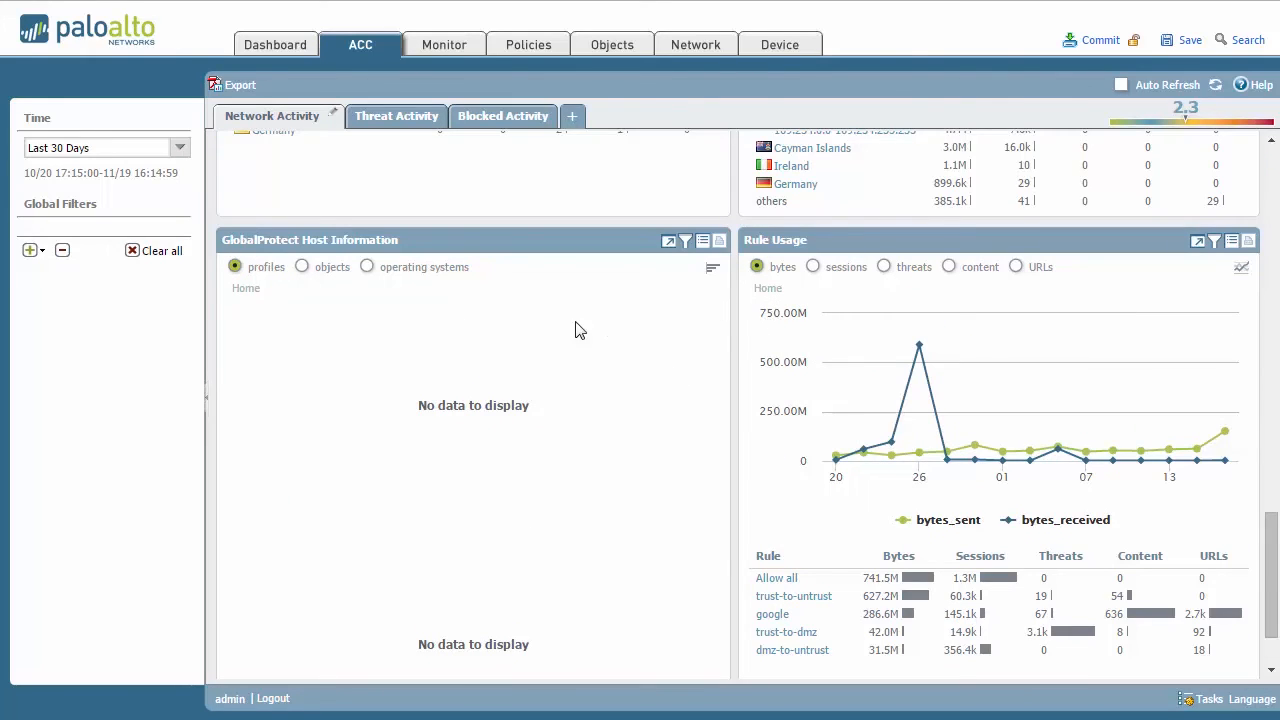